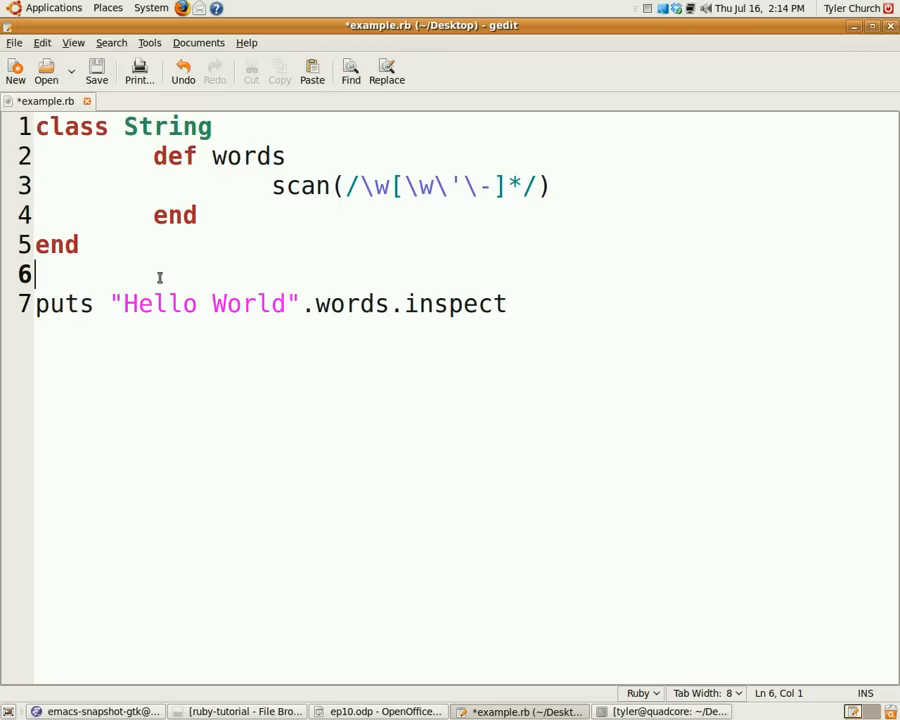
Step: Select all of the old String example code in example.rb for removal
{"action": "key", "text": "ctrl+a"}
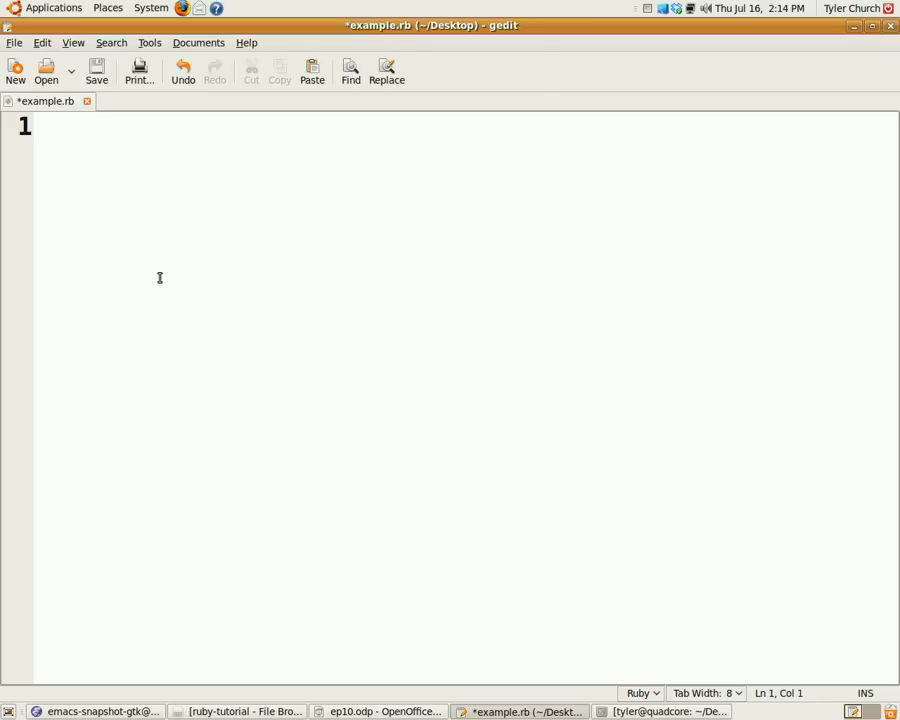
{"action": "left_click", "coordinate": [36, 128]}
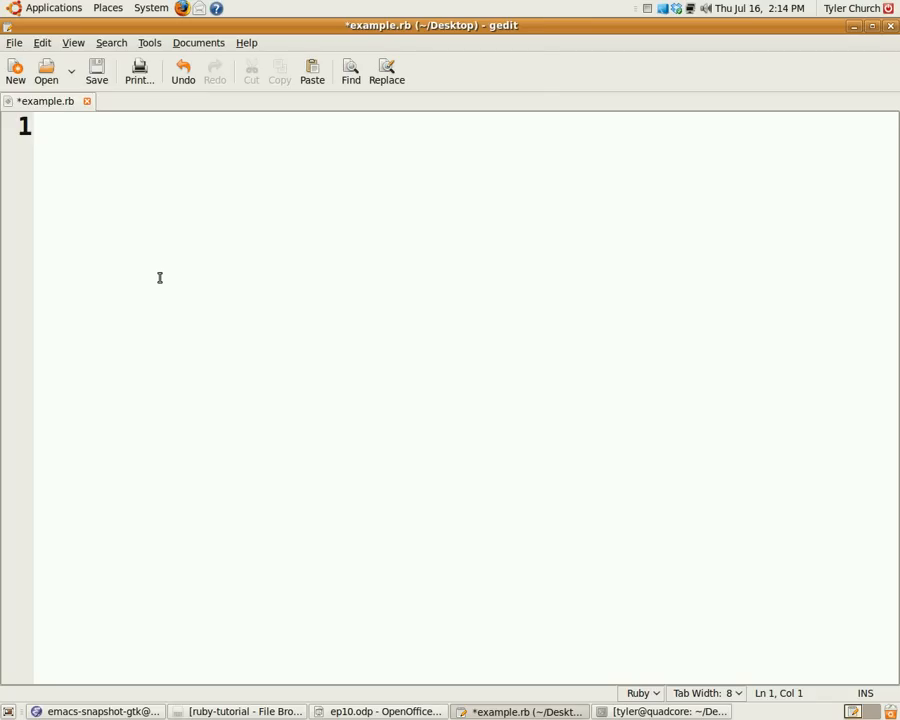
{"action": "left_click", "coordinate": [40, 128]}
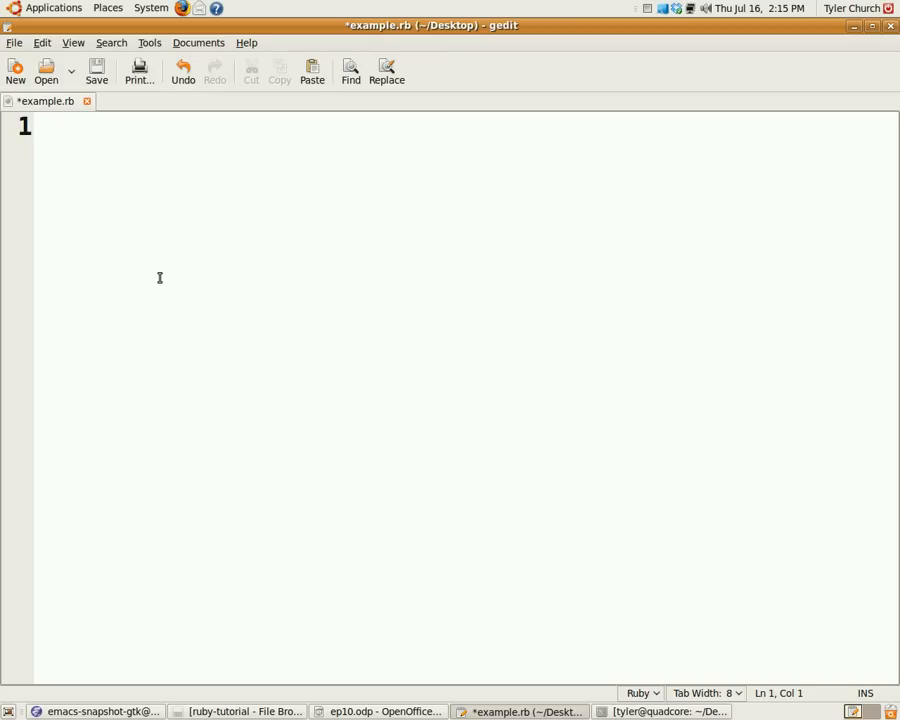
{"action": "left_click", "coordinate": [36, 128]}
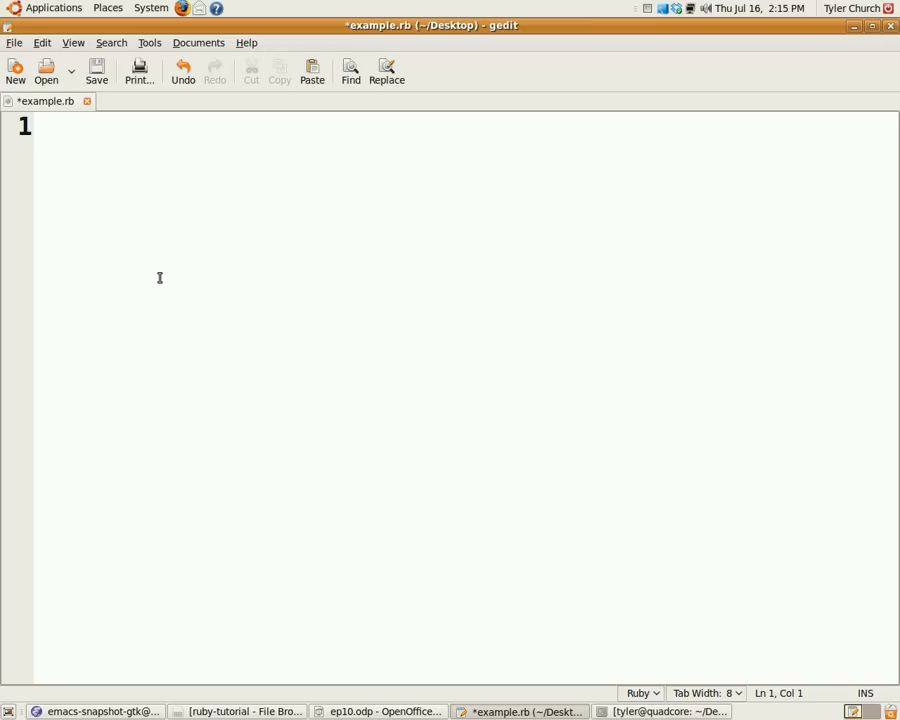
Step: Write class Enemy with a draw method containing a # Drawing code comment, then begin the next class
{"action": "type", "text": "class n"}
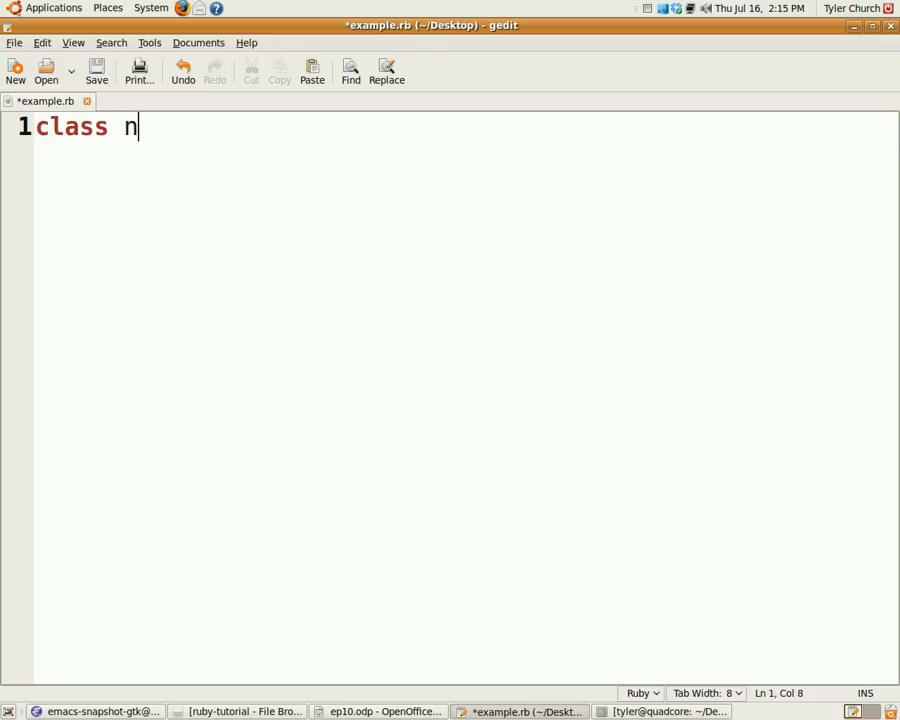
{"action": "type", "text": "Enemy"}
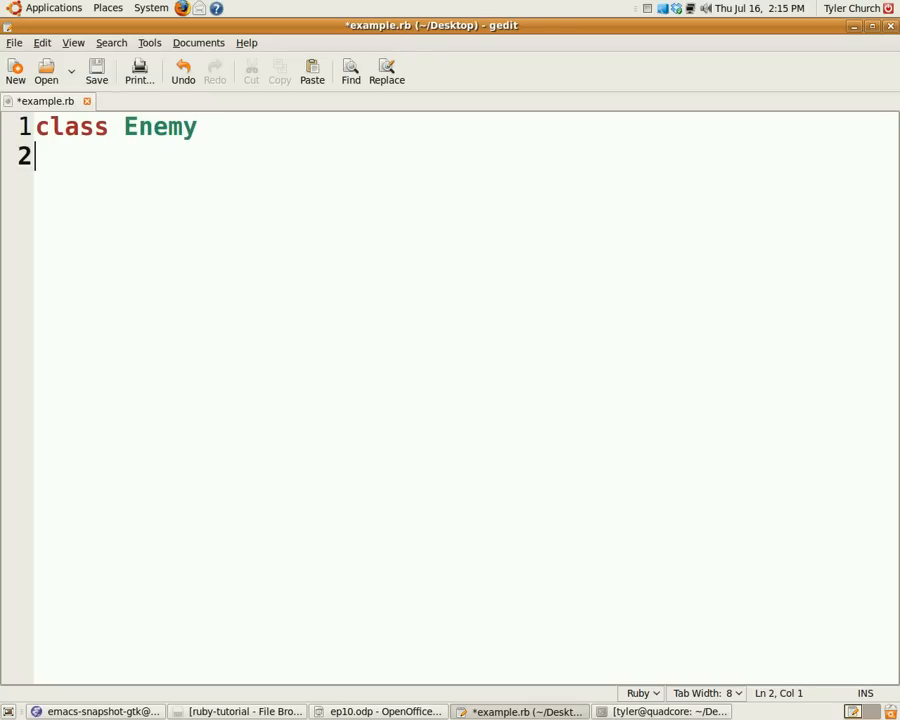
{"action": "type", "text": "d"}
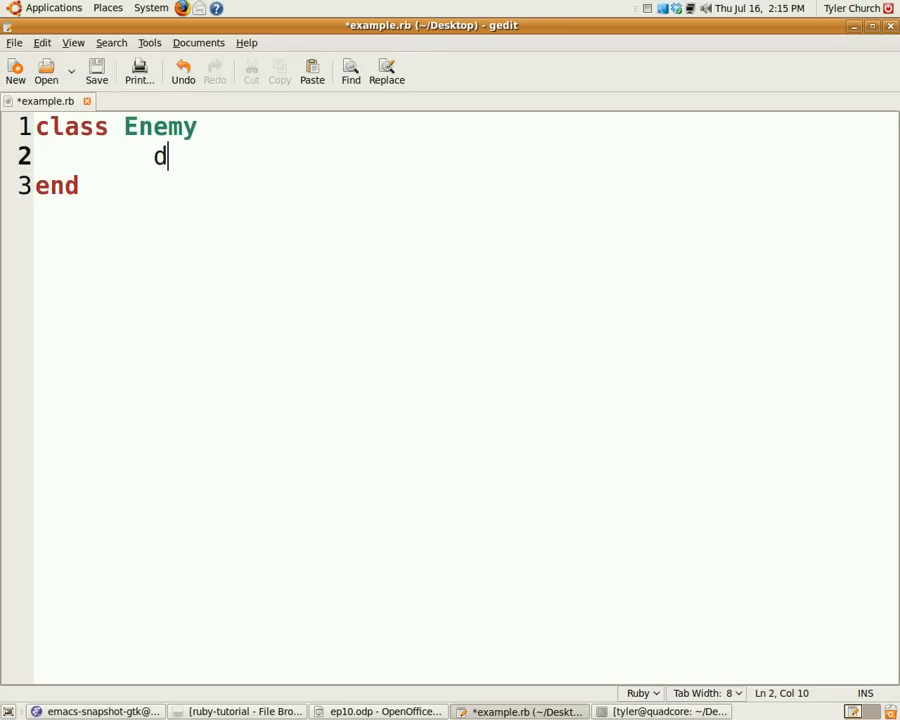
{"action": "type", "text": "ef draw"}
{"action": "type", "text": "#"}
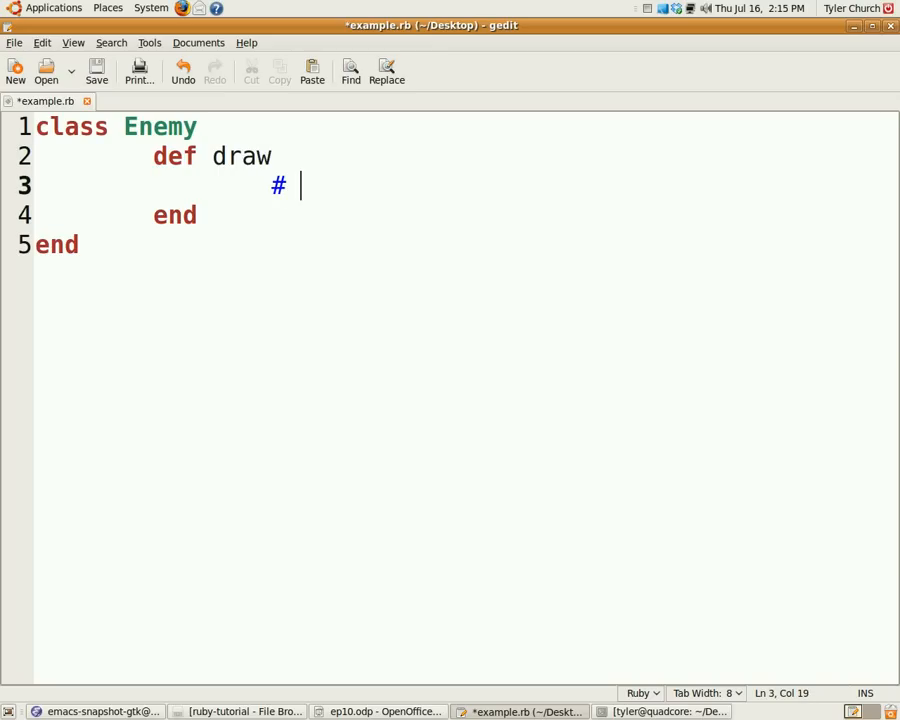
{"action": "type", "text": "Draw"}
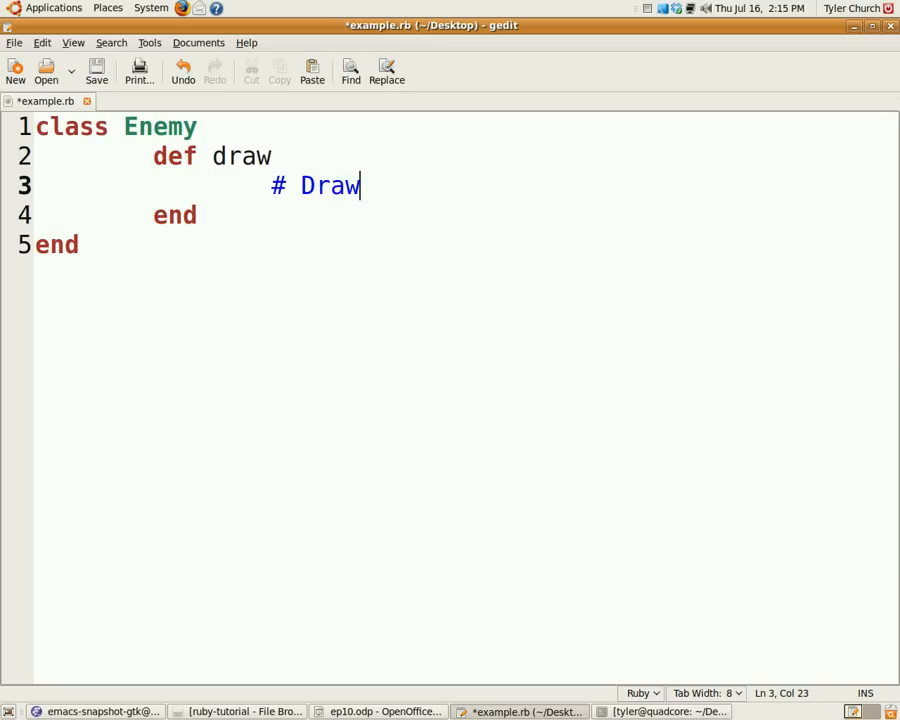
{"action": "type", "text": "ing code"}
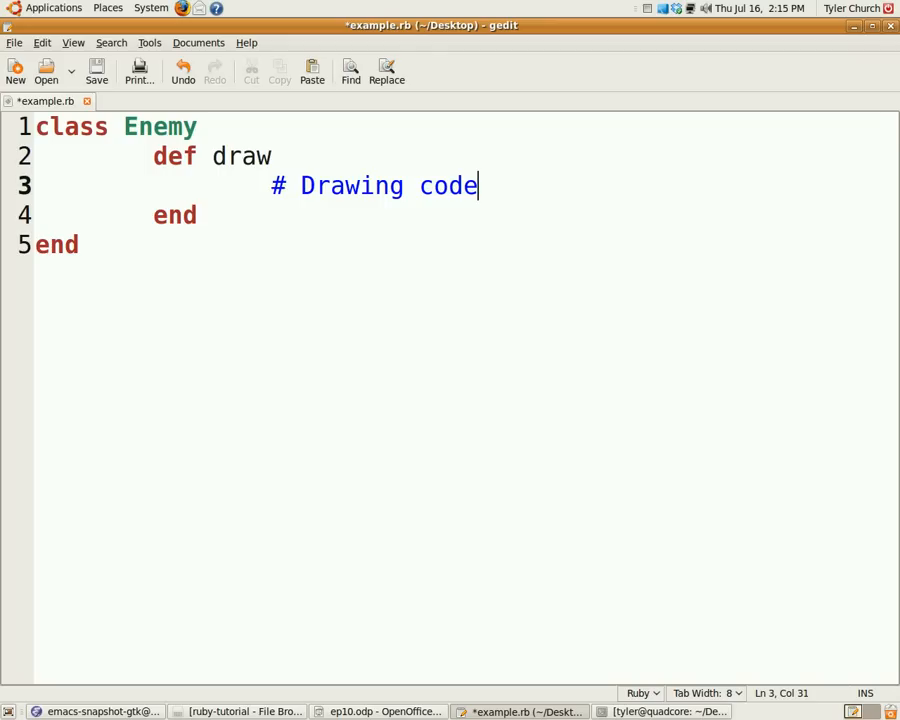
{"action": "type", "text": "cla"}
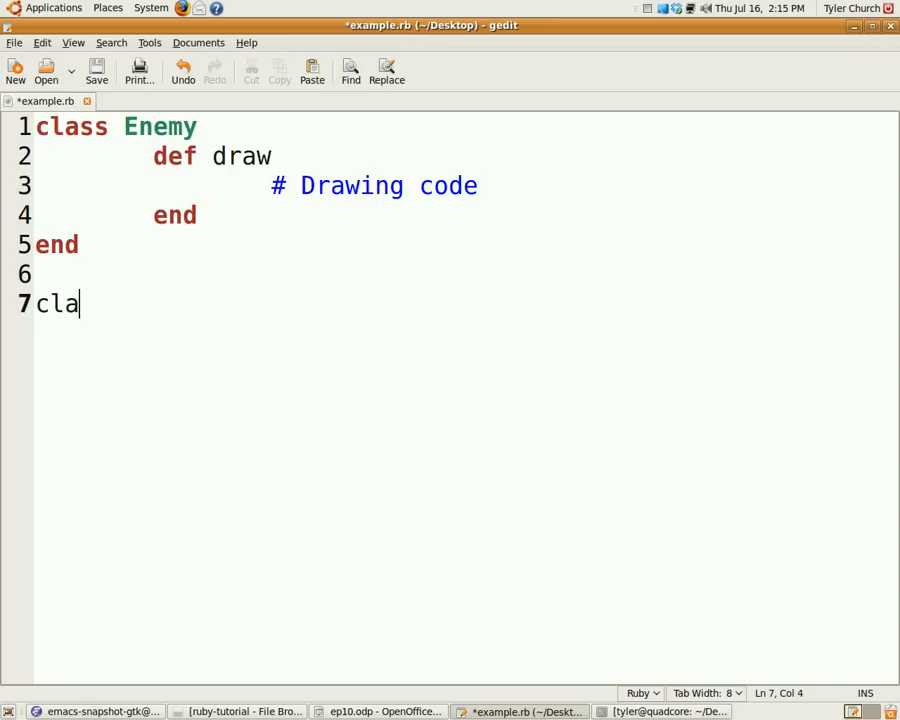
Step: Write class Soldier < Enemy with an empty shoot method, then begin a third class
{"action": "type", "text": "ss Sold"}
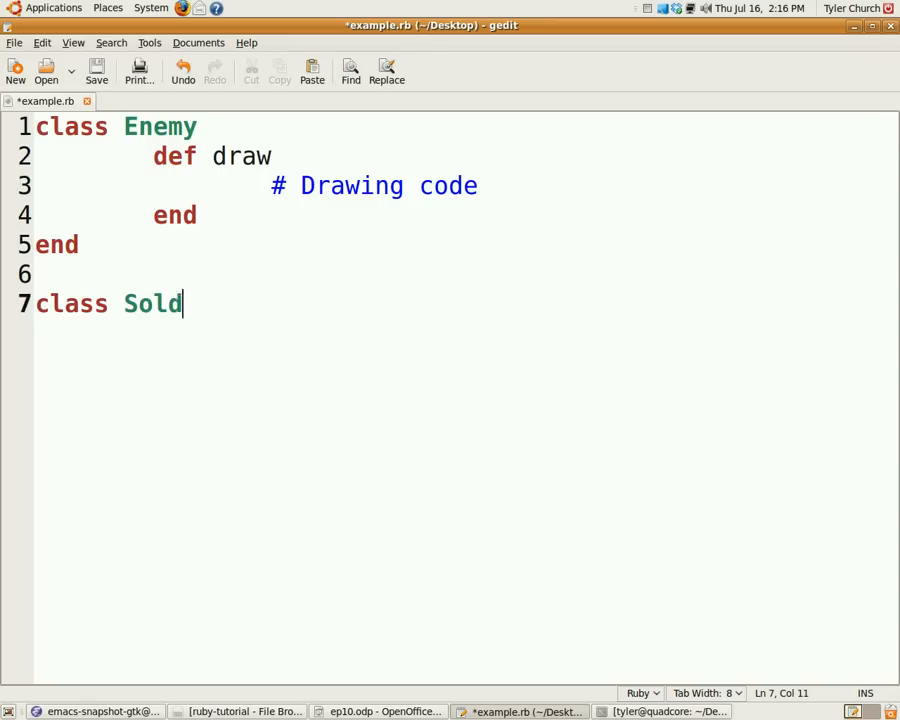
{"action": "type", "text": "ier"}
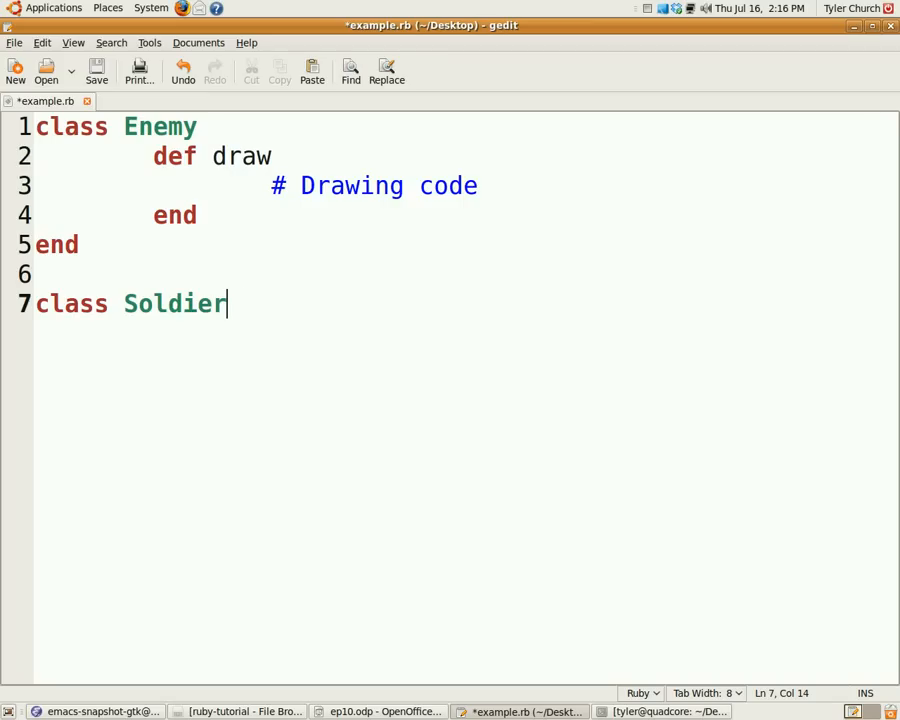
{"action": "type", "text": "< Enemy"}
{"action": "type", "text": "def"}
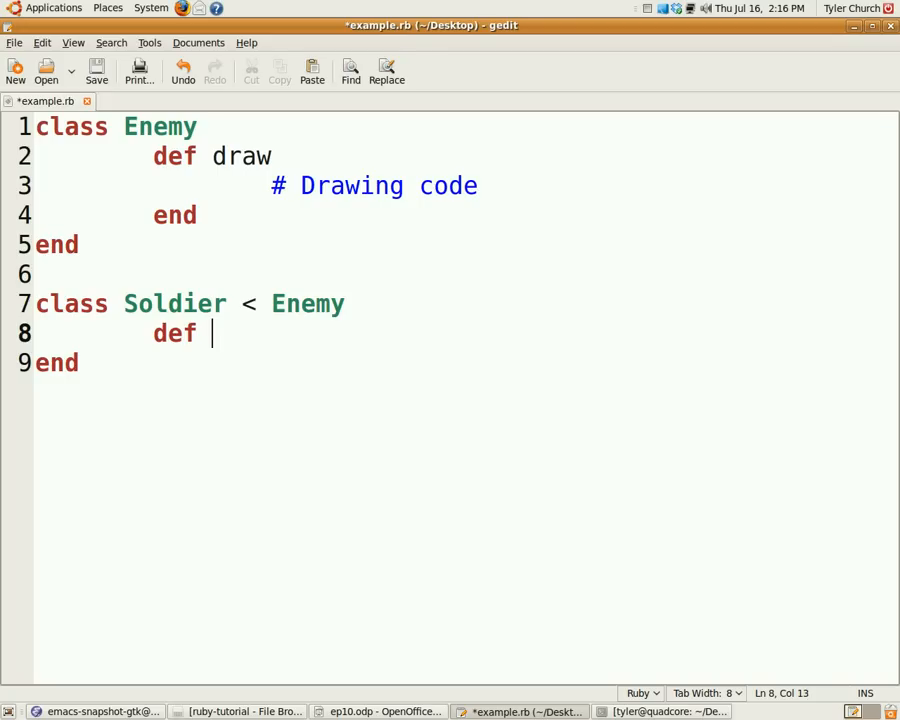
{"action": "type", "text": "shoot"}
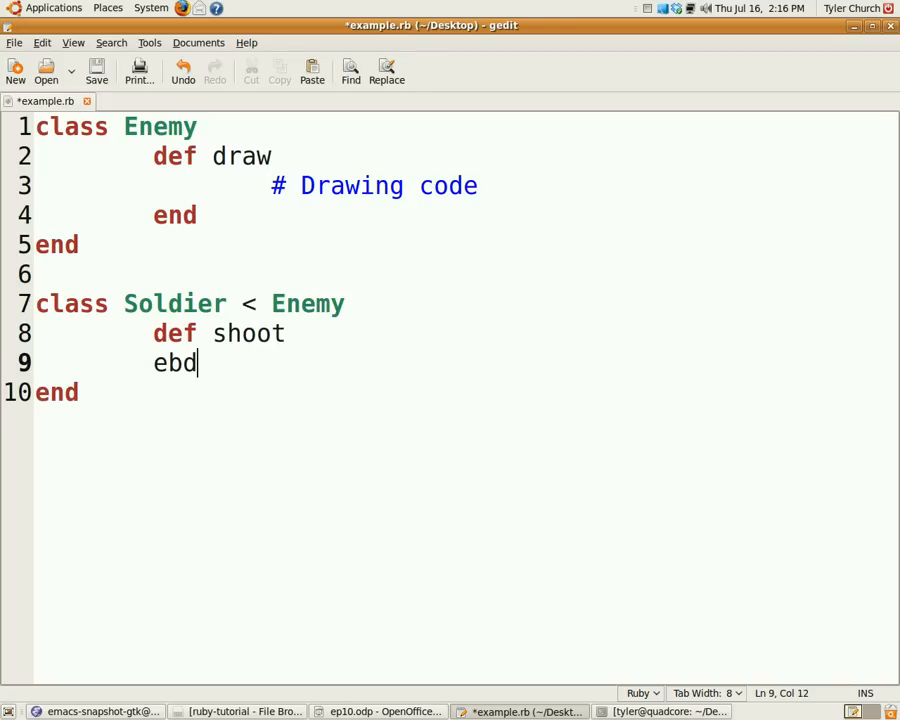
{"action": "type", "text": "end"}
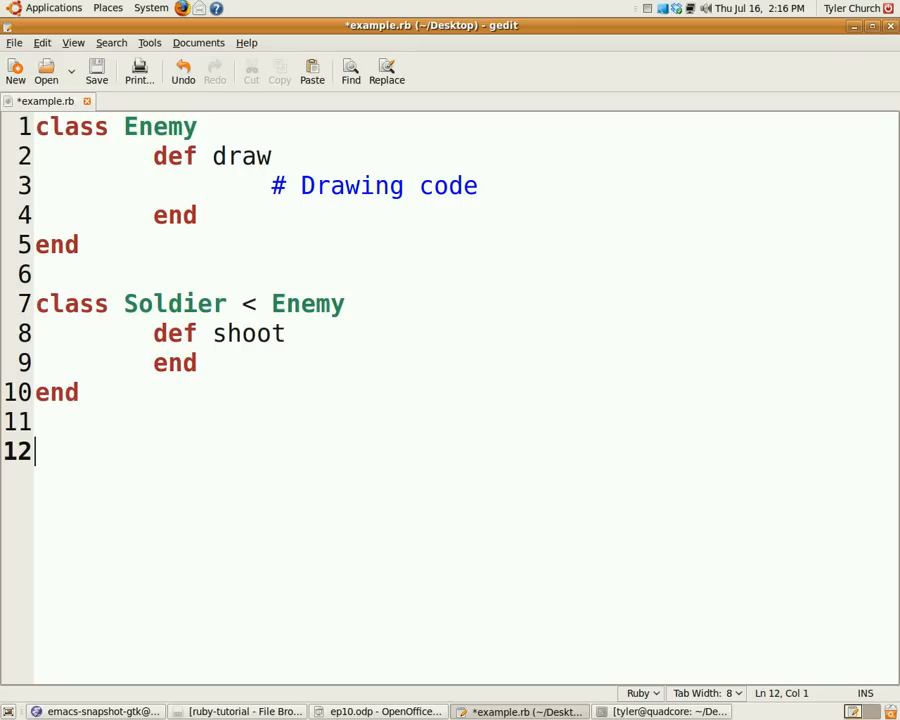
{"action": "type", "text": "class Di"}
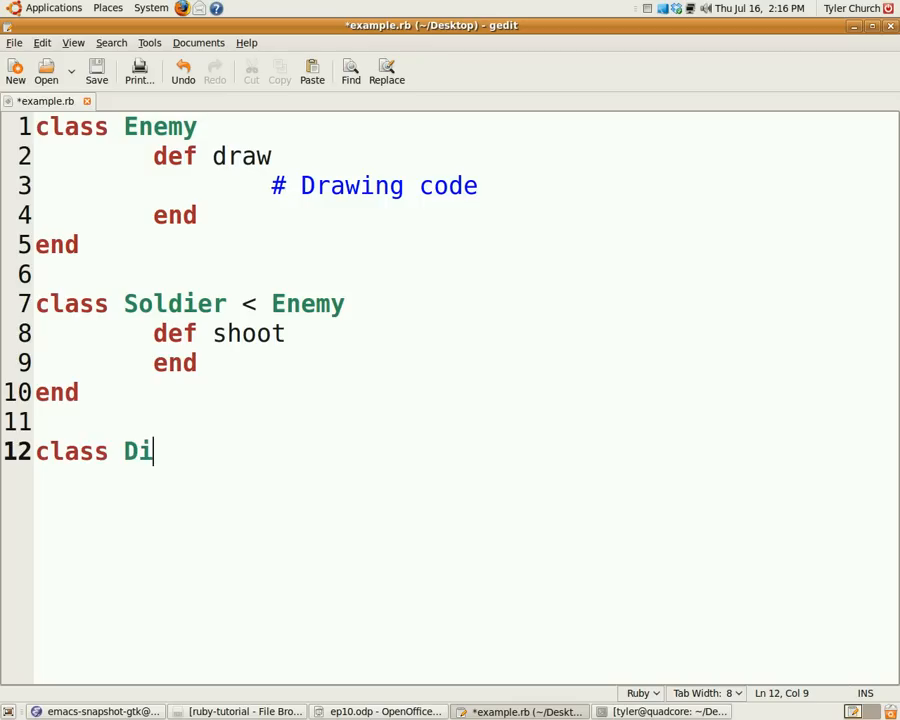
Step: Write class DifferentEnemy < Enemy whose draw method holds a # Do special stuff comment
{"action": "type", "text": "ffere"}
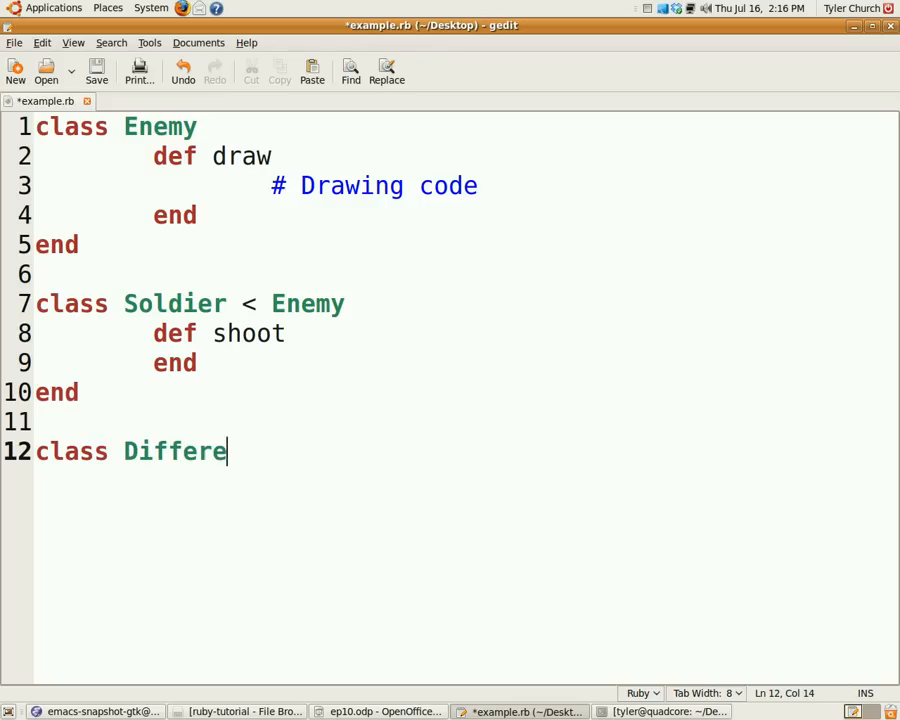
{"action": "type", "text": "ntEne"}
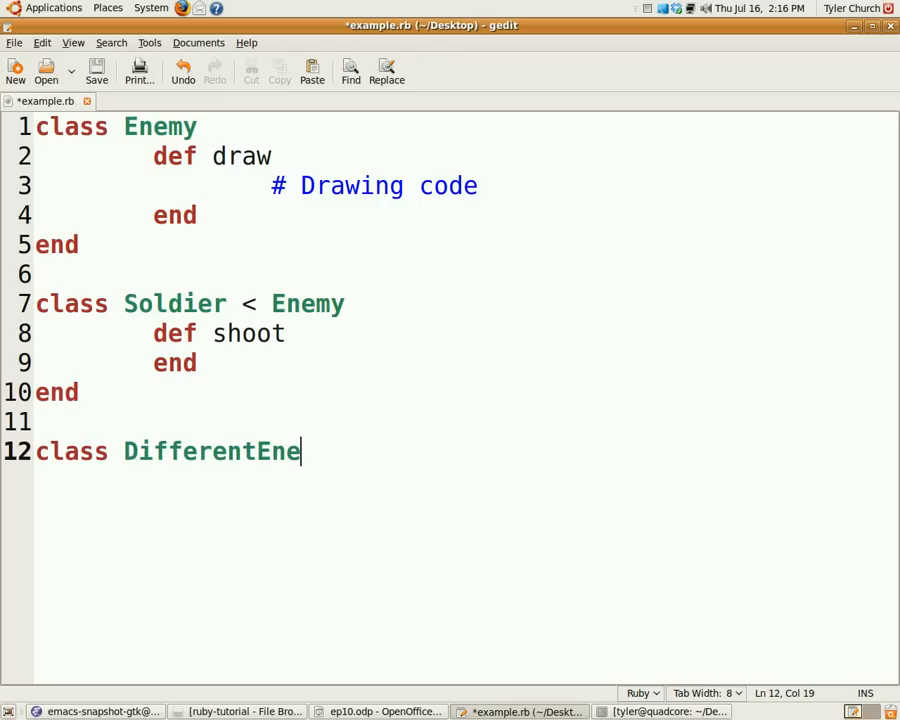
{"action": "type", "text": "my <"}
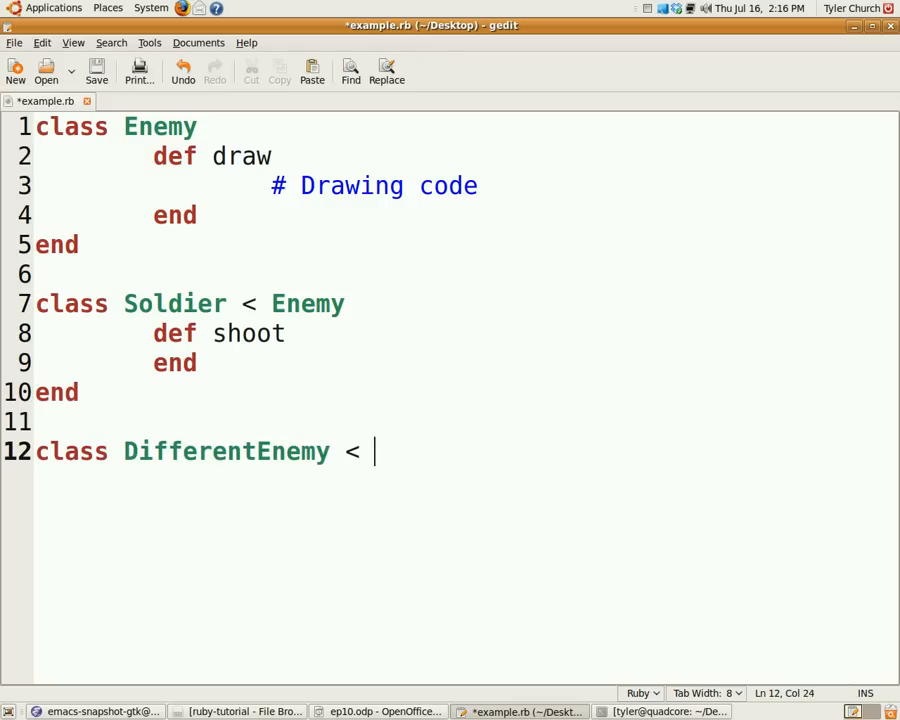
{"action": "type", "text": "Enemy"}
{"action": "type", "text": "def dra"}
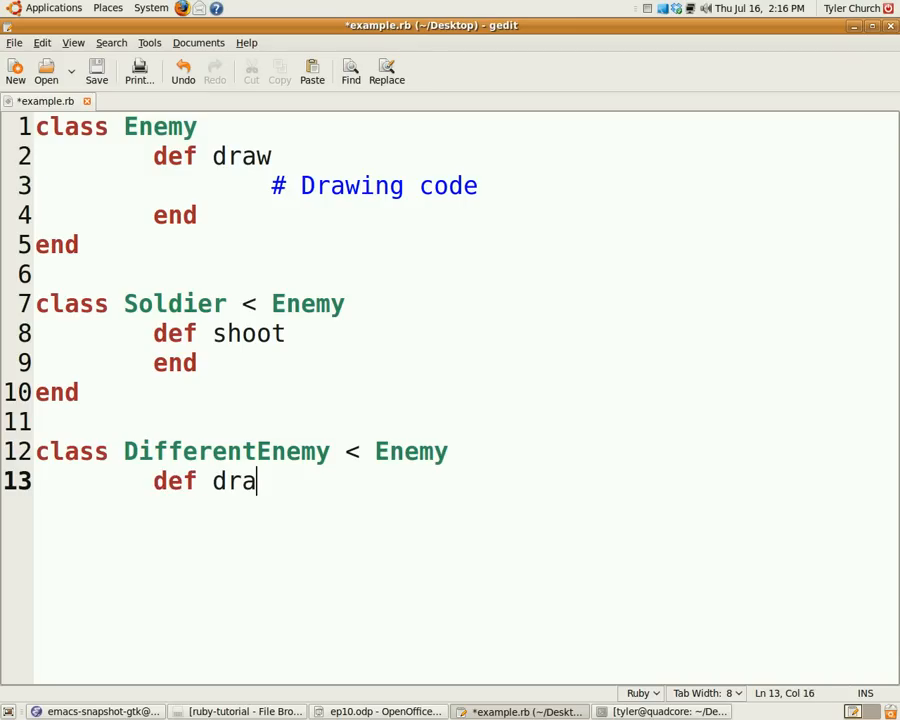
{"action": "type", "text": "w"}
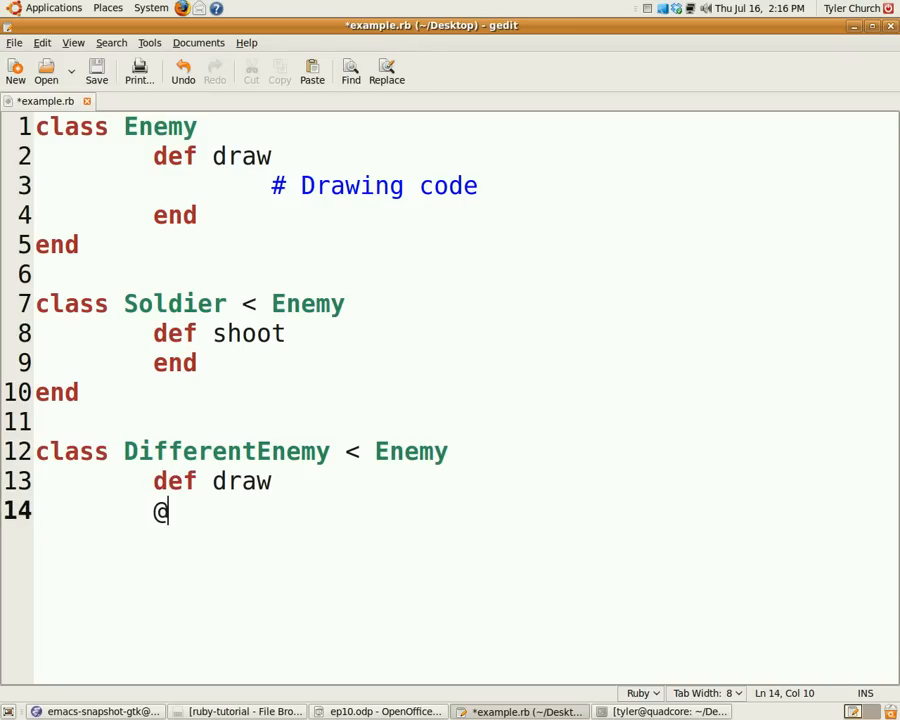
{"action": "type", "text": "# Do sp"}
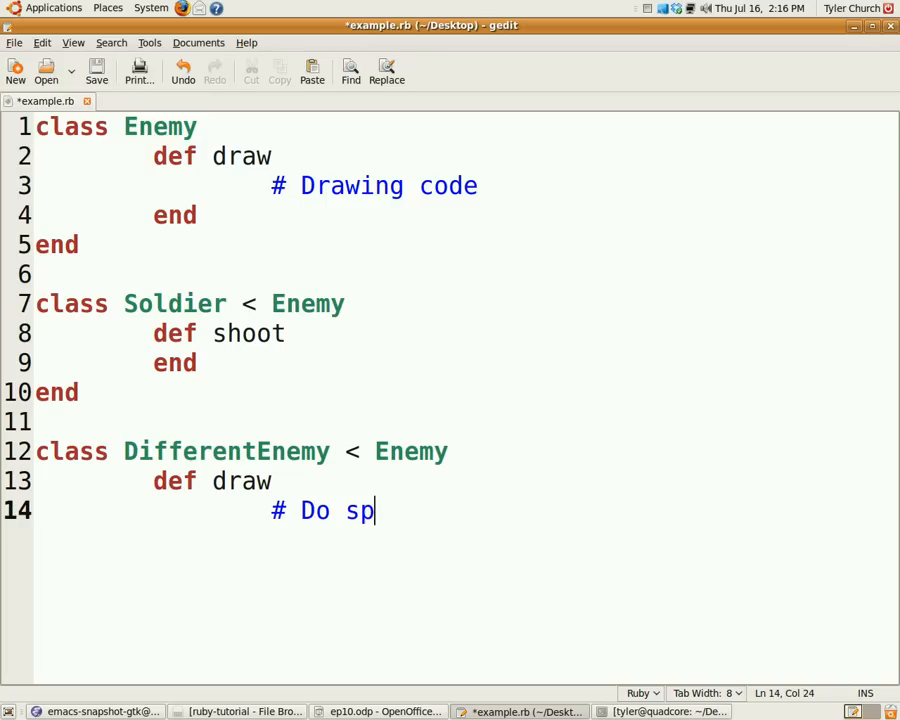
{"action": "type", "text": "ecial stuff"}
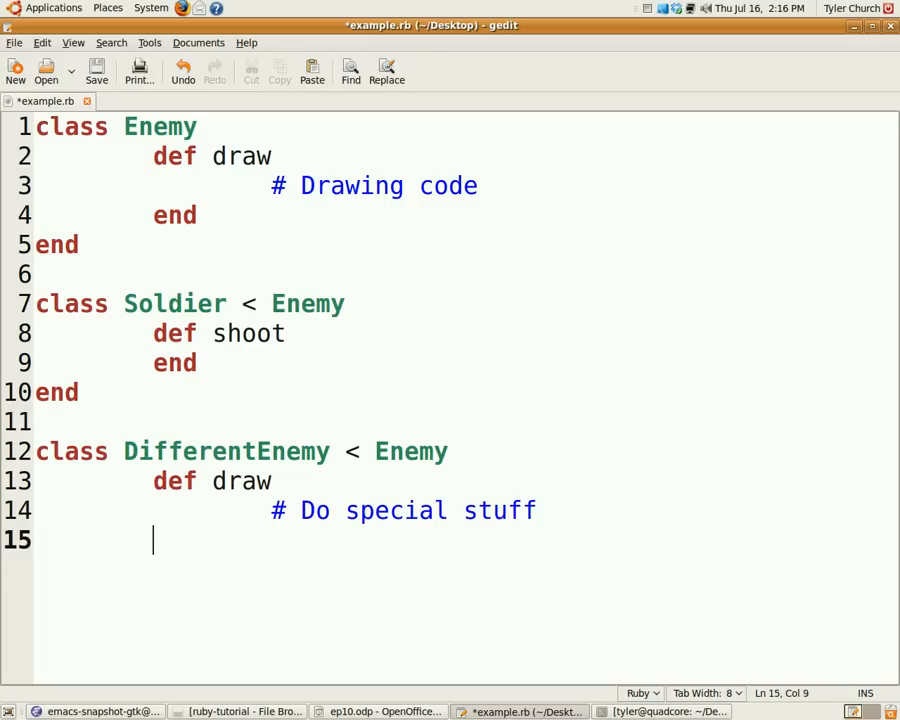
{"action": "type", "text": "end"}
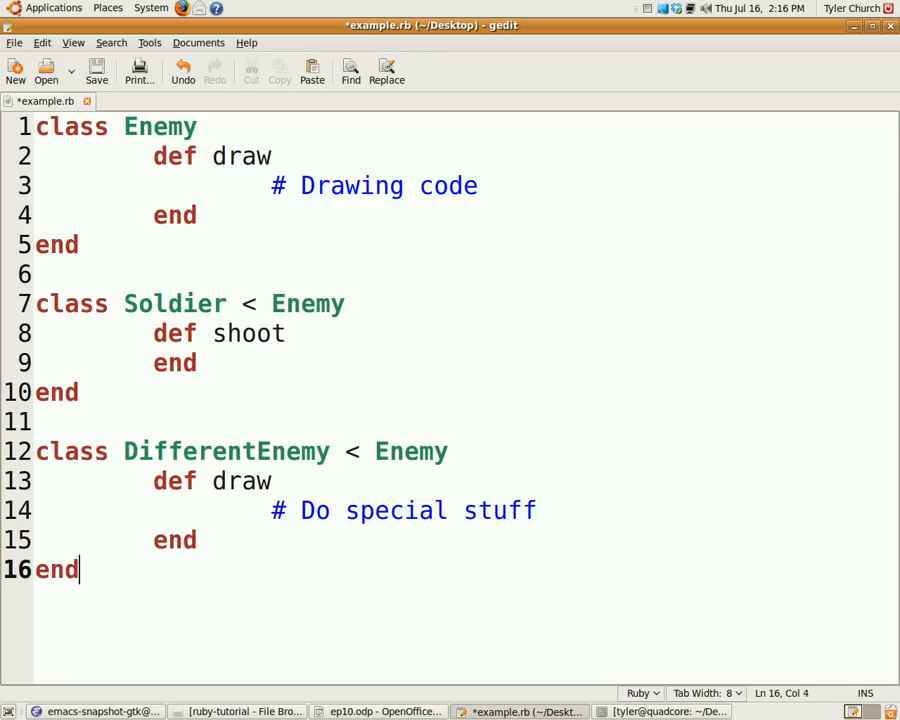
{"action": "mouse_move", "coordinate": [348, 116]}
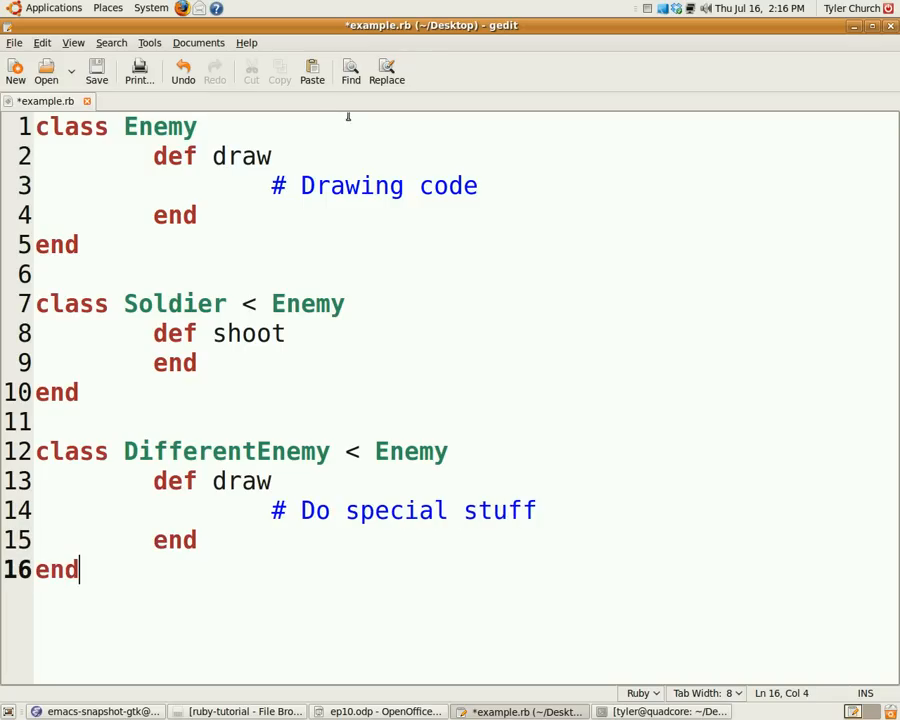
Step: Add an initialize method calling super to the Soldier class, then select all the code
{"action": "key", "text": "Return"}
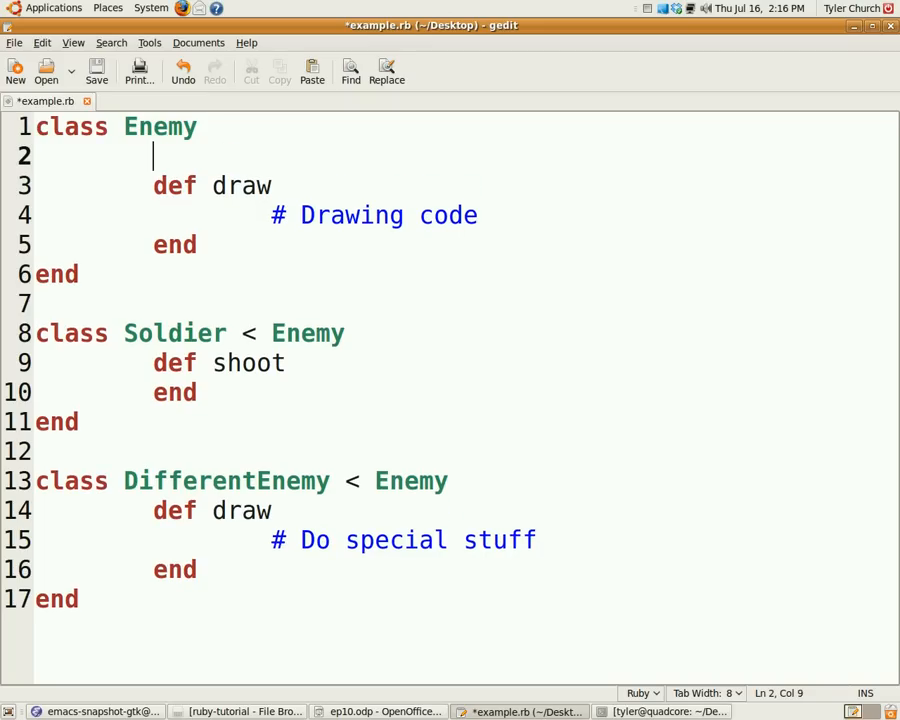
{"action": "type", "text": "def initialize"}
{"action": "type", "text": "end"}
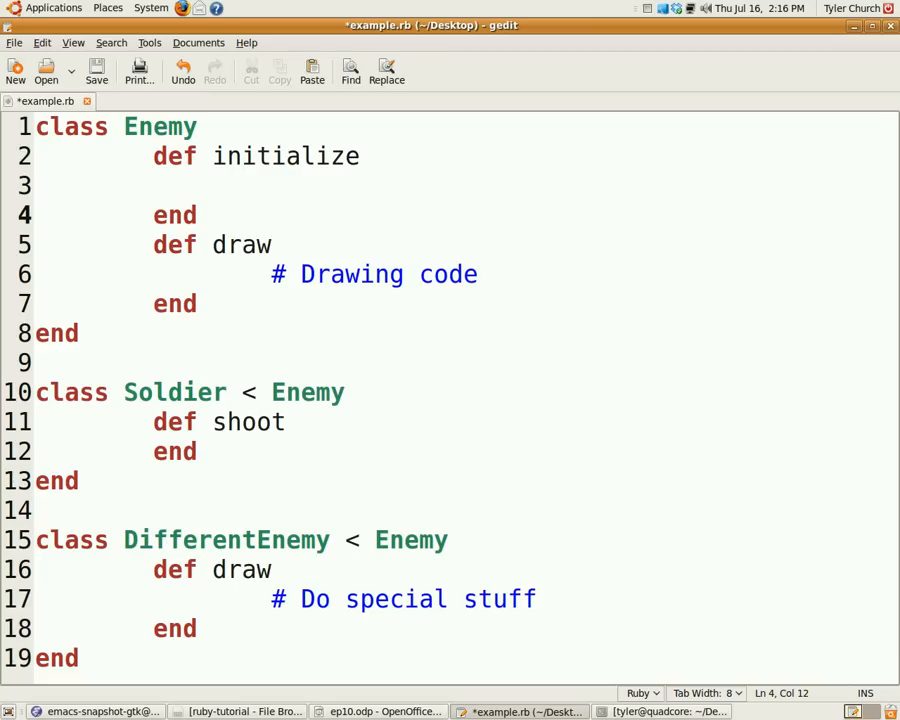
{"action": "left_click_drag", "start_coordinate": [154, 156], "coordinate": [196, 216]}
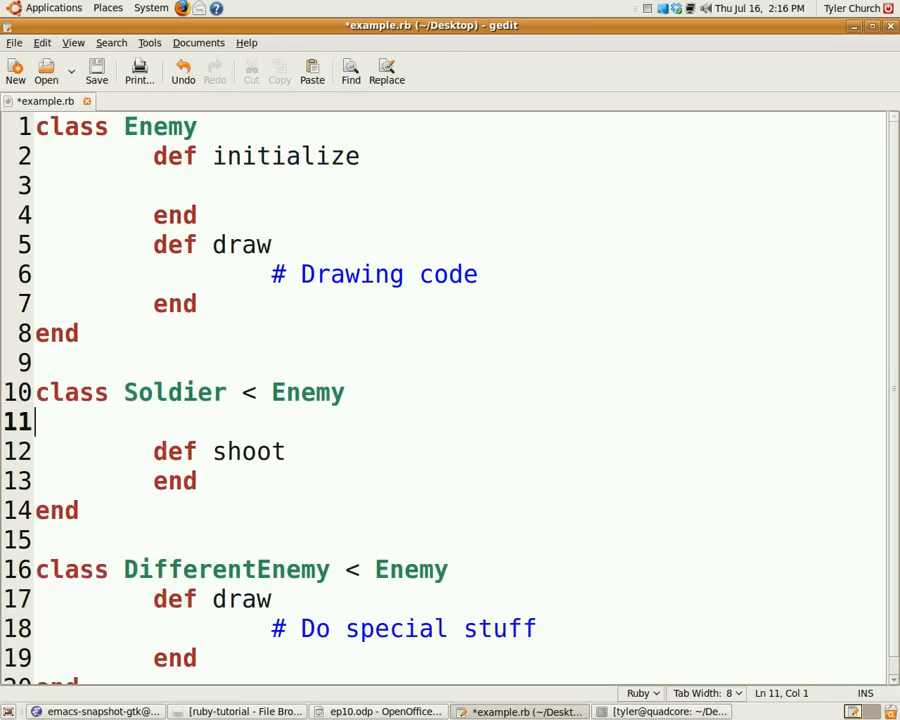
{"action": "type", "text": "def initialize"}
{"action": "type", "text": "end"}
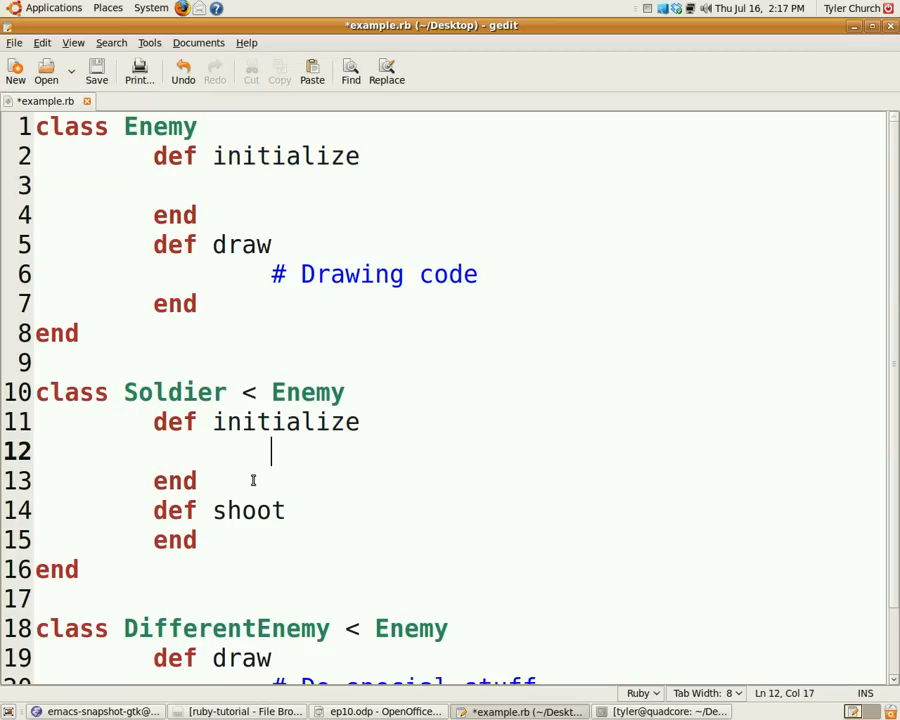
{"action": "type", "text": "super"}
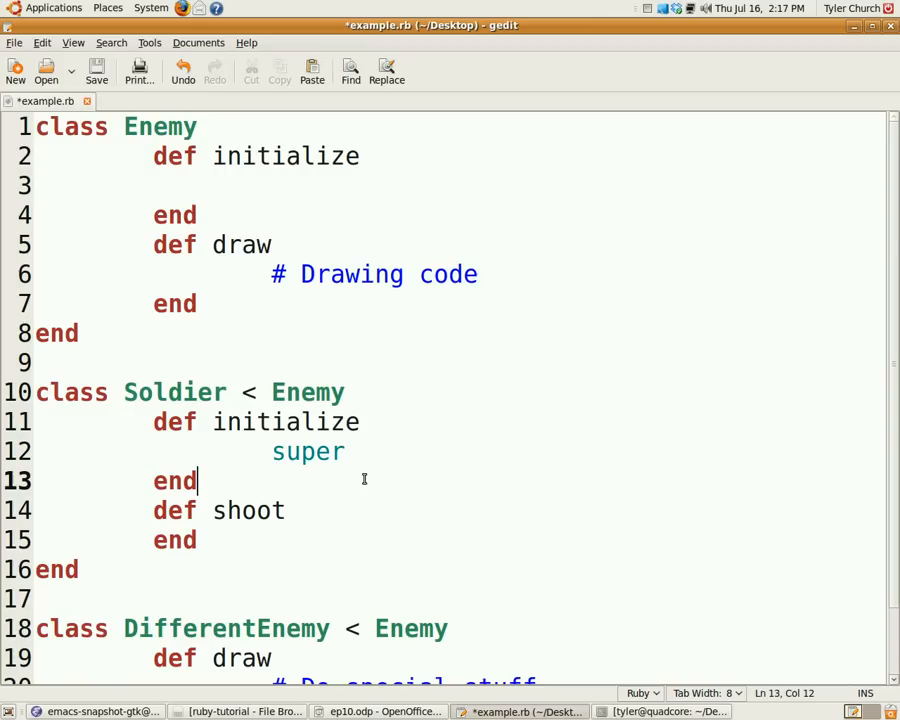
{"action": "mouse_move", "coordinate": [360, 486]}
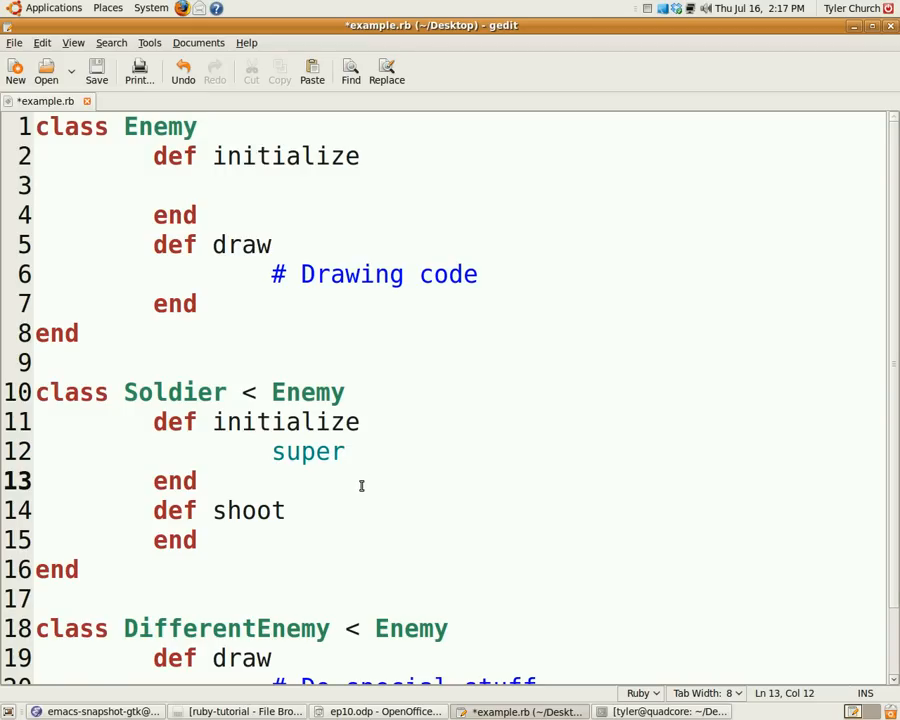
{"action": "key", "text": "ctrl+a"}
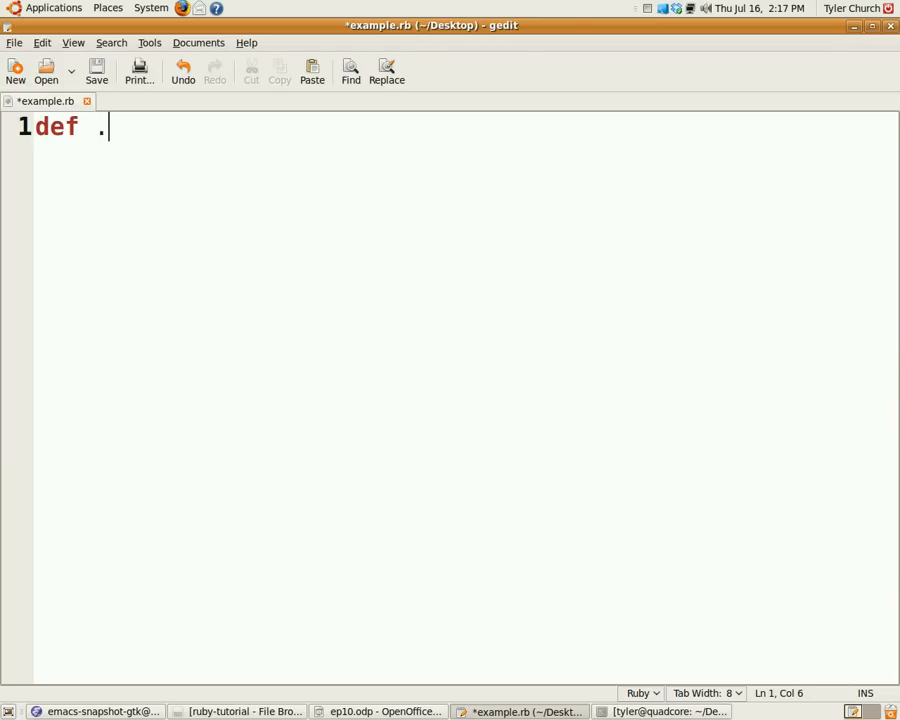
Step: Clear the leftover text and erase a briefly typed class keyword, leaving example.rb empty
{"action": "type", "text": "s"}
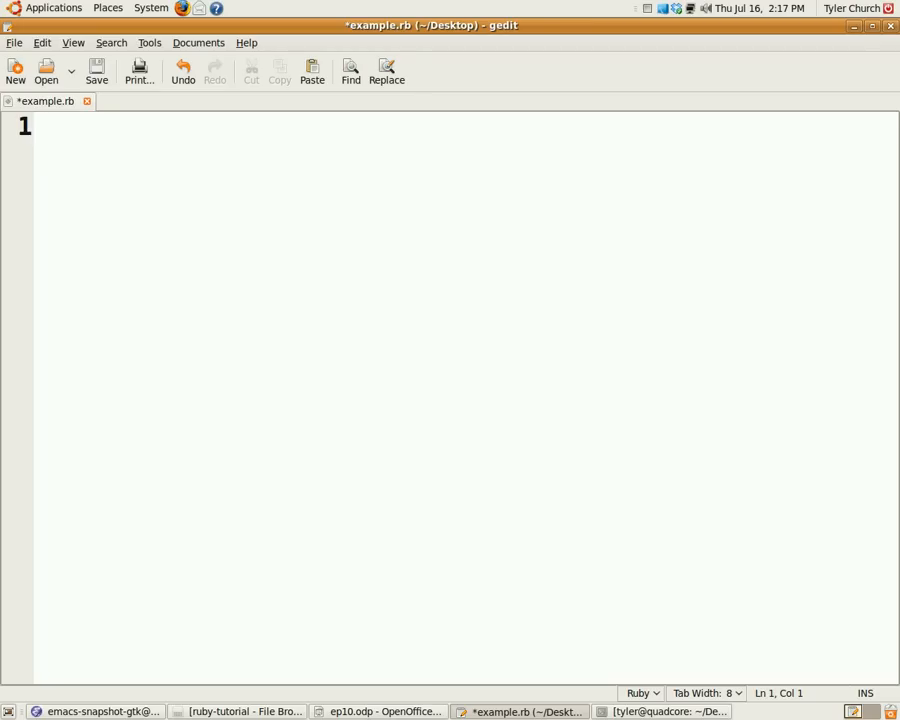
{"action": "left_click", "coordinate": [36, 128]}
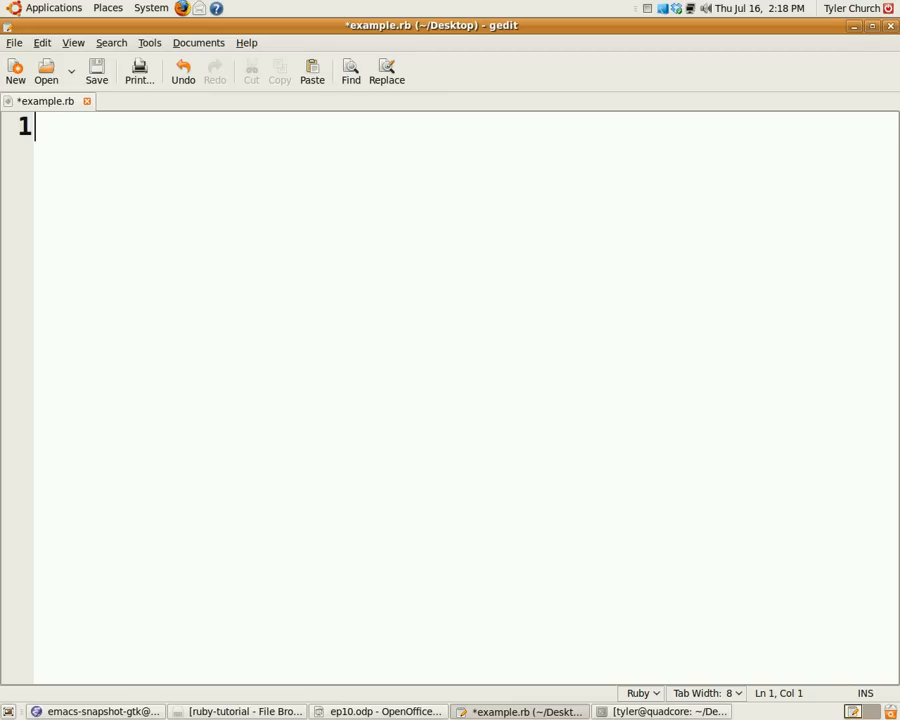
{"action": "type", "text": "class"}
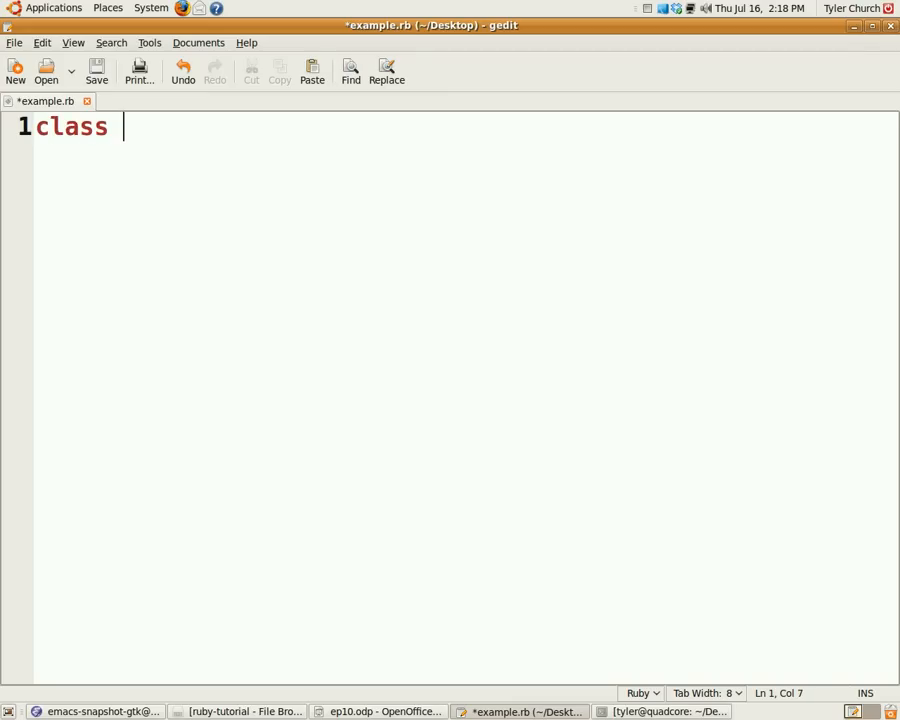
{"action": "key", "text": "BackSpace"}
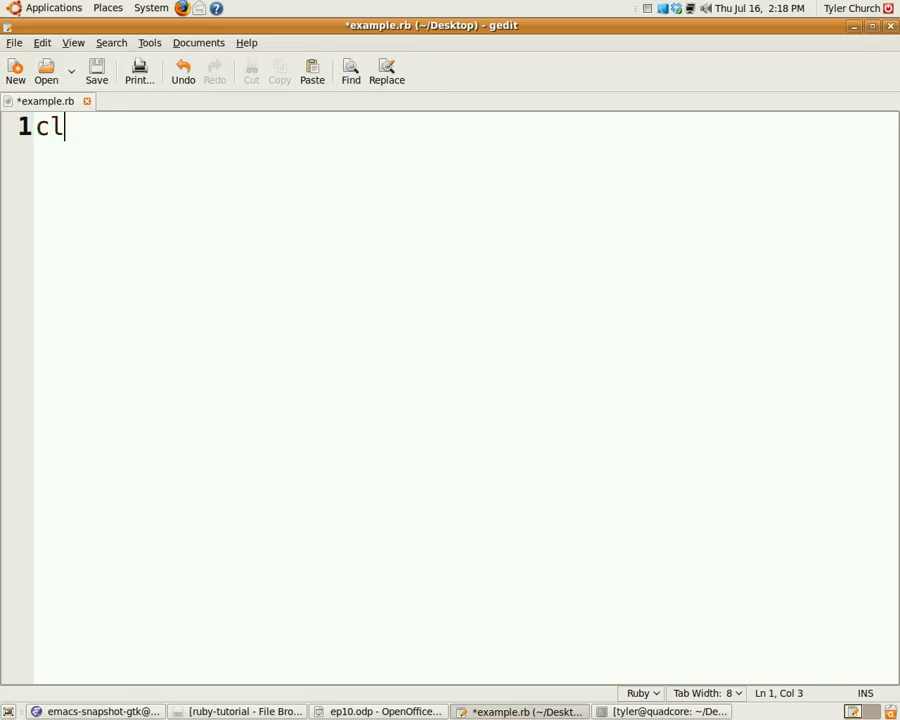
{"action": "key", "text": "BackSpace"}
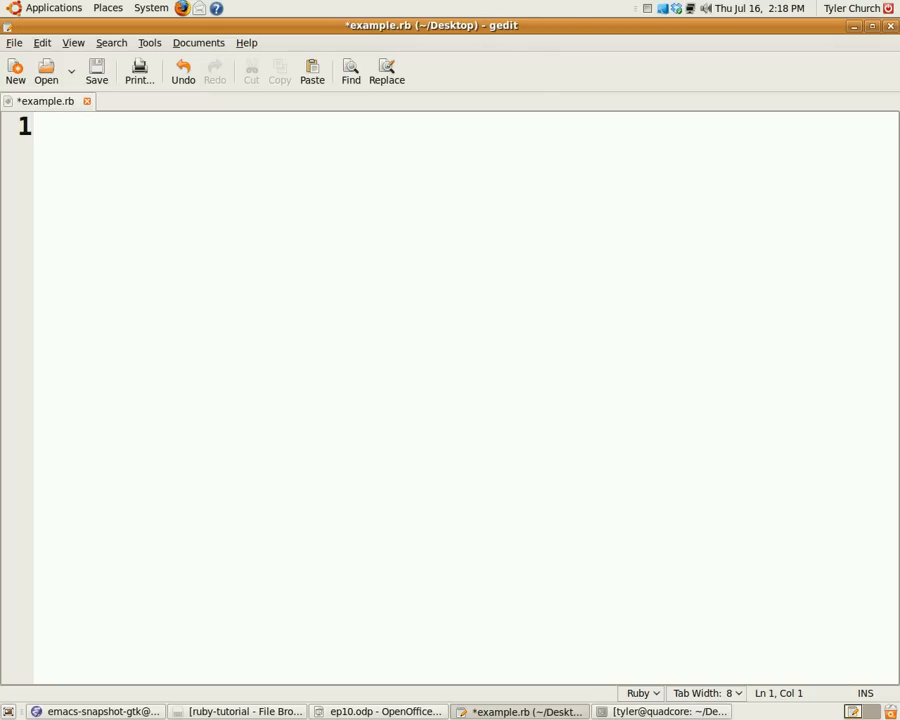
Step: Write module DataVisualize containing empty Grapher and Plotter classes
{"action": "type", "text": "mod"}
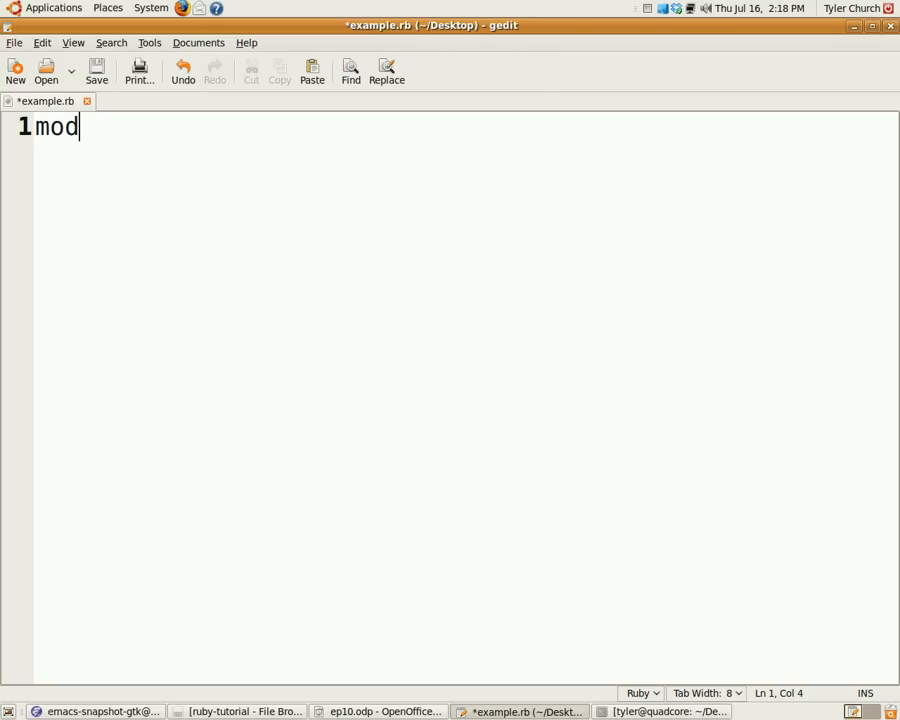
{"action": "type", "text": "ule"}
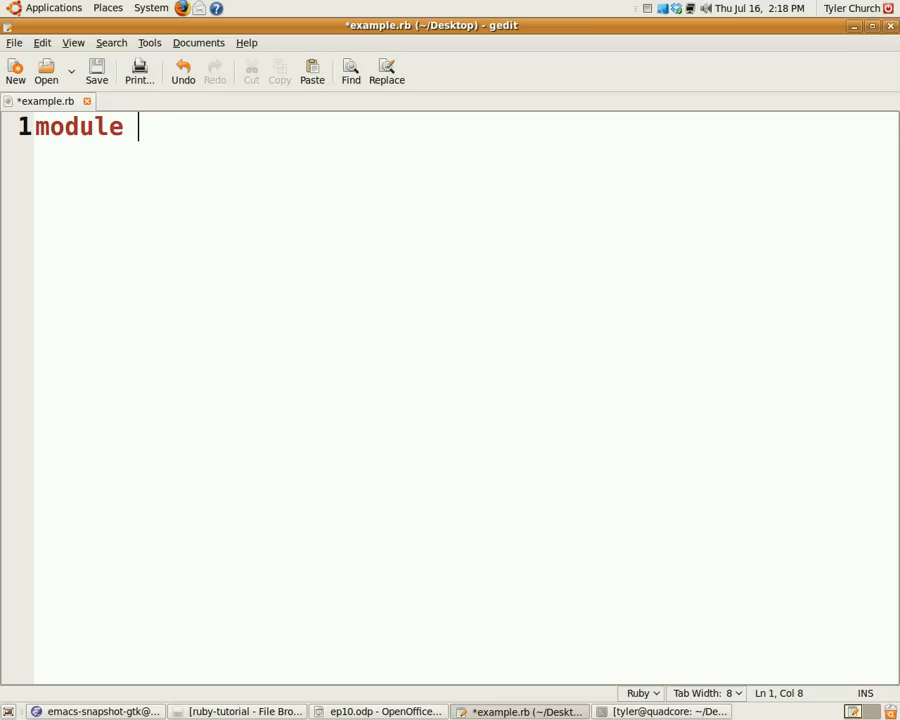
{"action": "type", "text": "DataVisualize"}
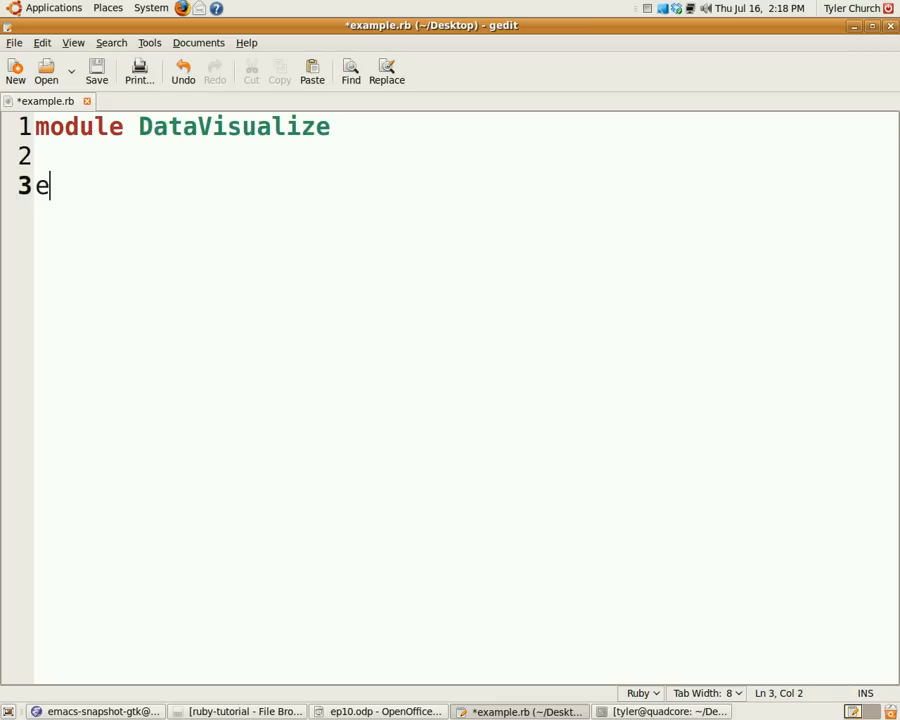
{"action": "type", "text": "class"}
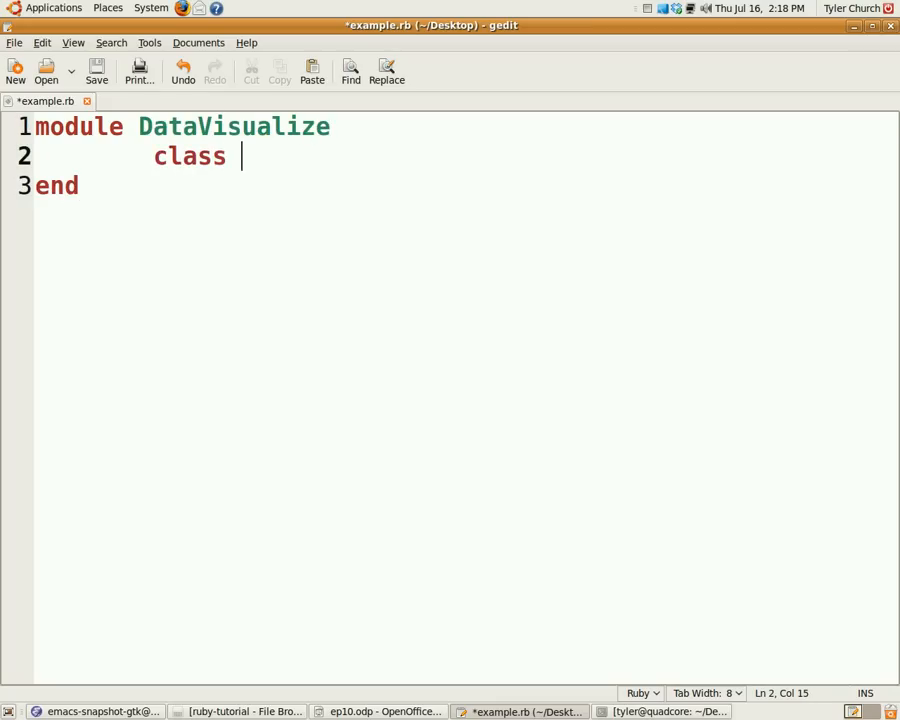
{"action": "type", "text": "Grapher"}
{"action": "type", "text": "cla"}
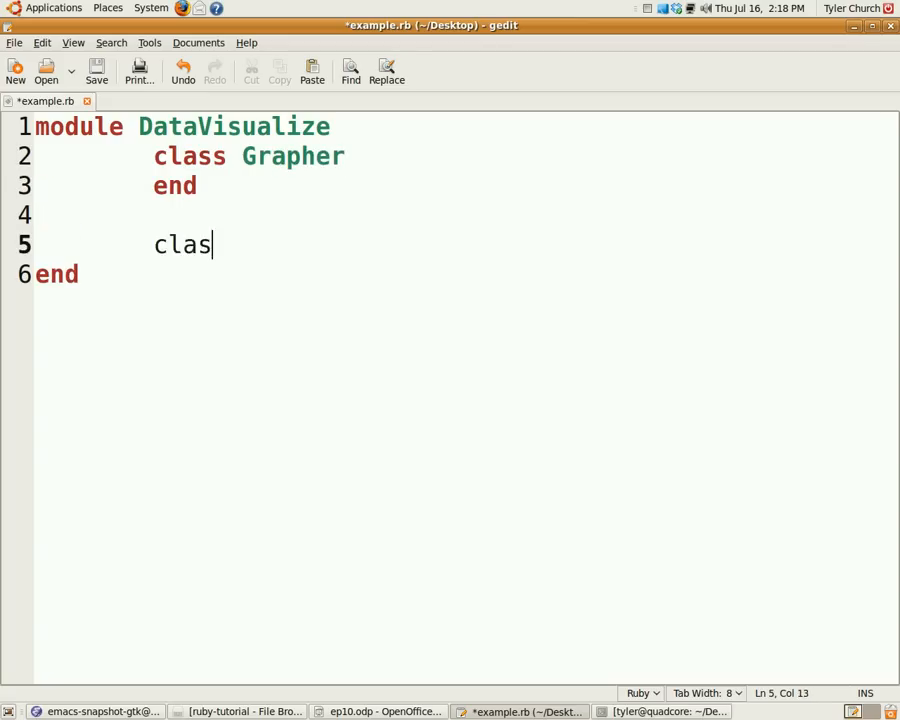
{"action": "type", "text": "s Plot"}
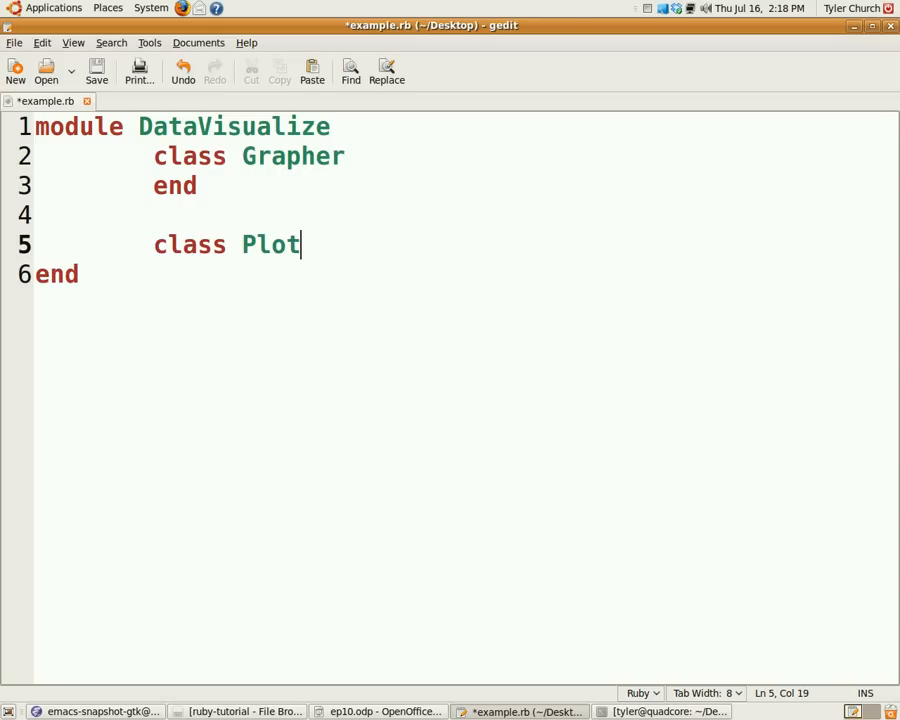
{"action": "type", "text": "ter"}
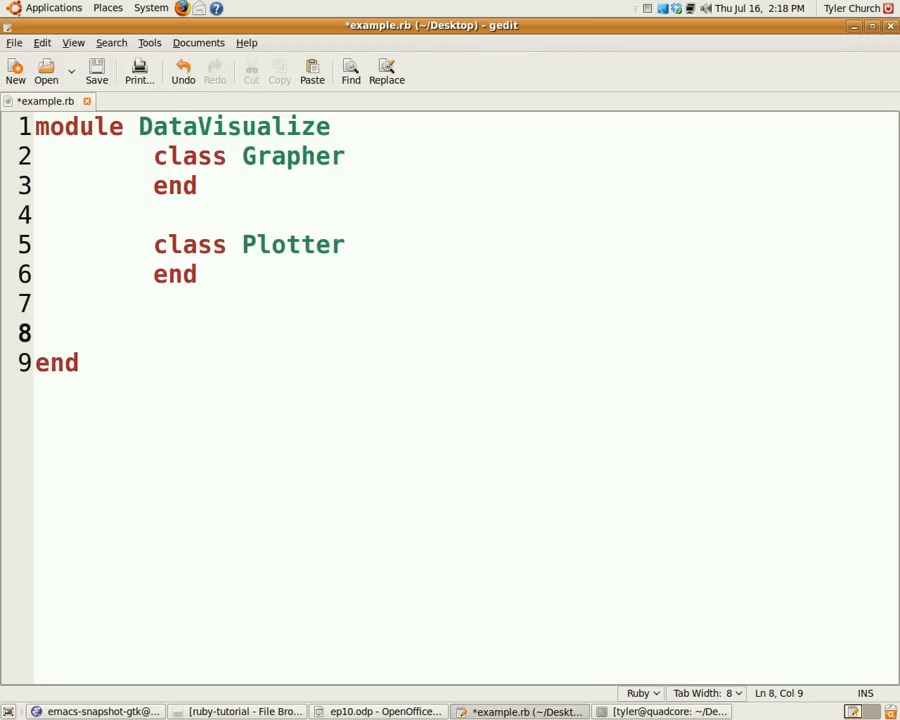
Step: Add def self.data_compatible to the module, then switch to the Impress slides
{"action": "type", "text": "def self."}
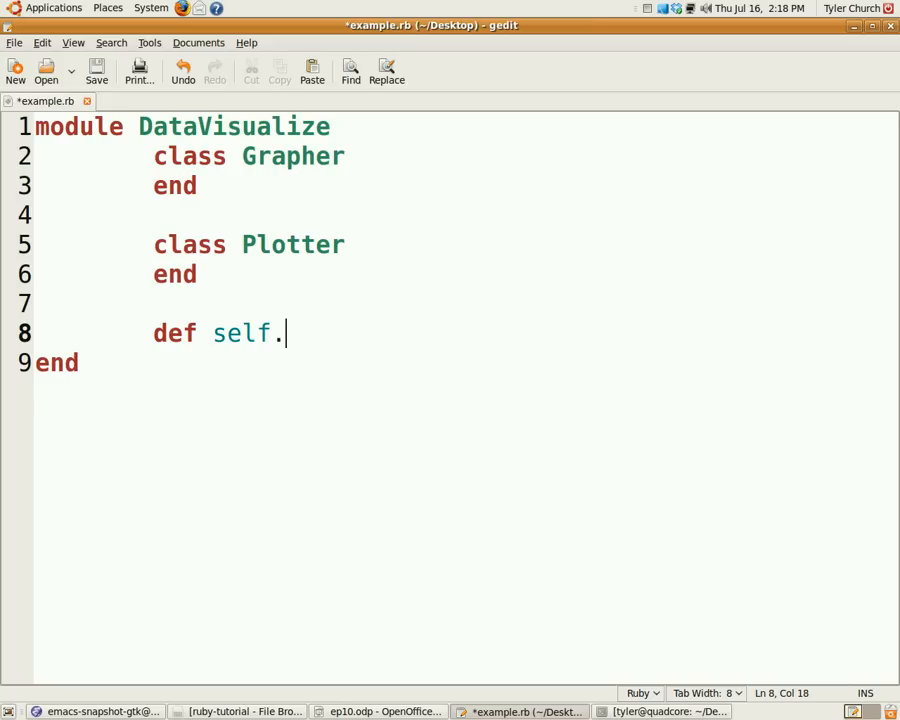
{"action": "type", "text": "data_c"}
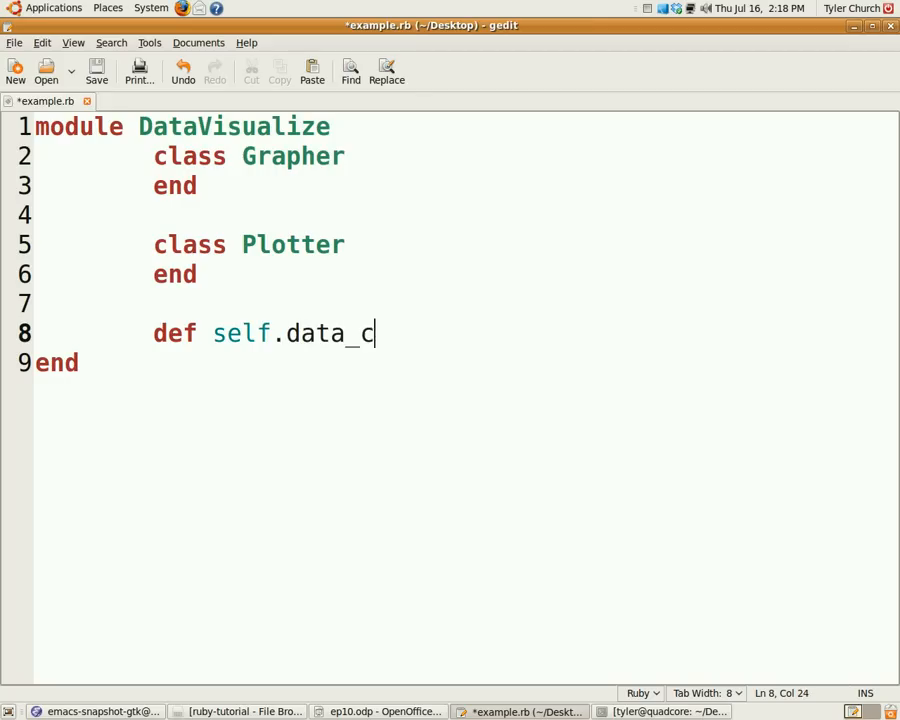
{"action": "type", "text": "ompati"}
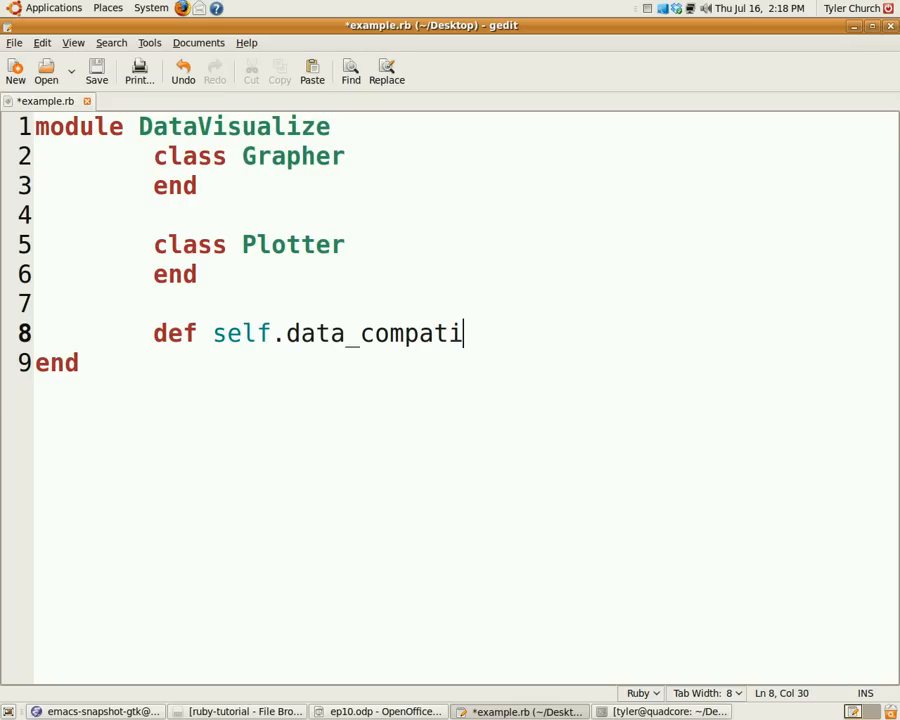
{"action": "type", "text": "ble"}
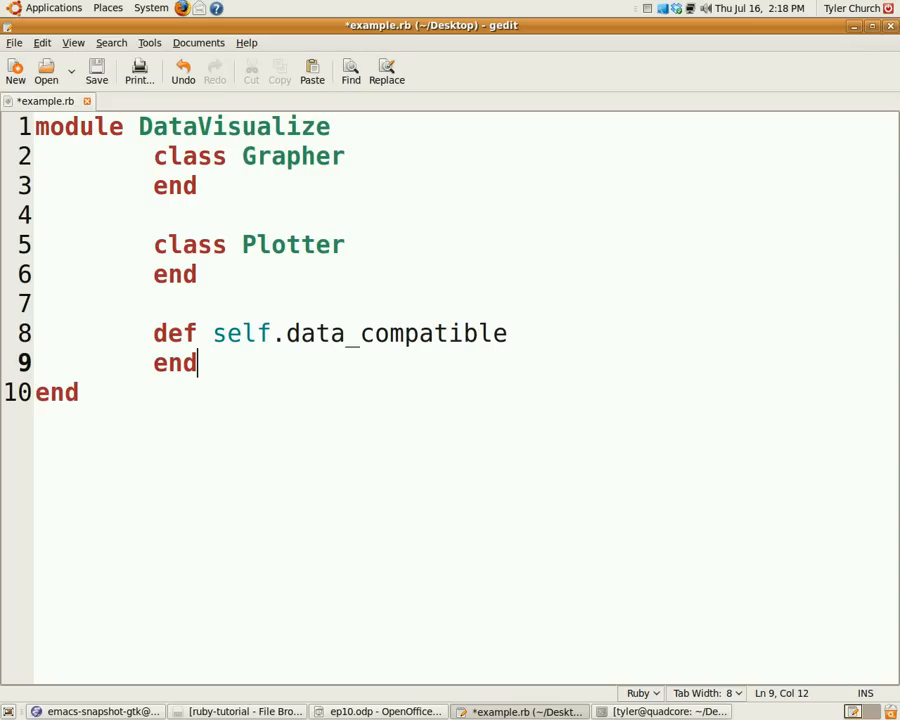
{"action": "left_click", "coordinate": [508, 332]}
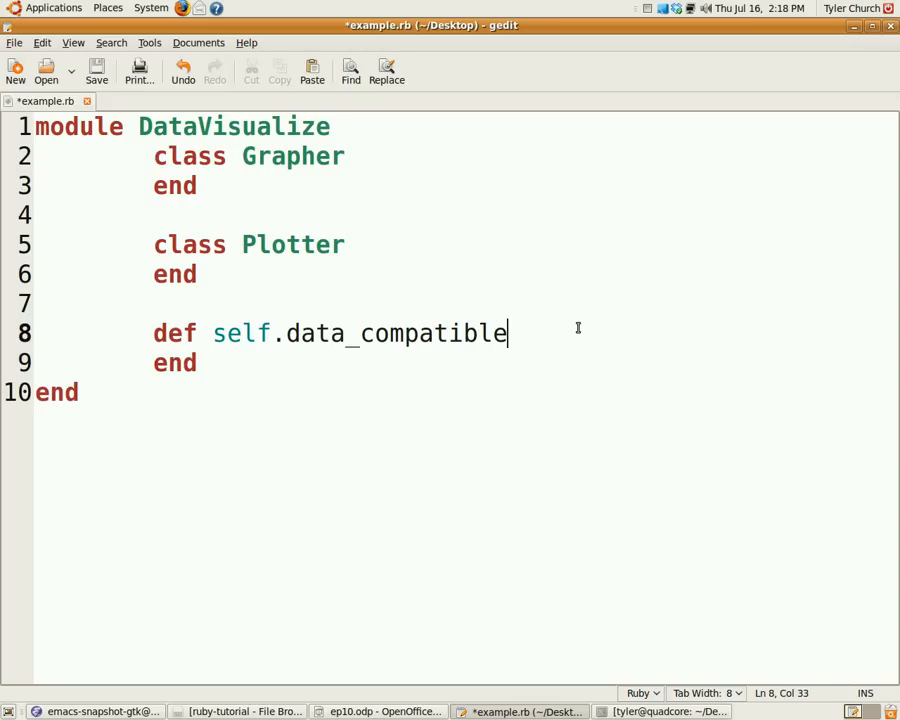
{"action": "left_click", "coordinate": [380, 712]}
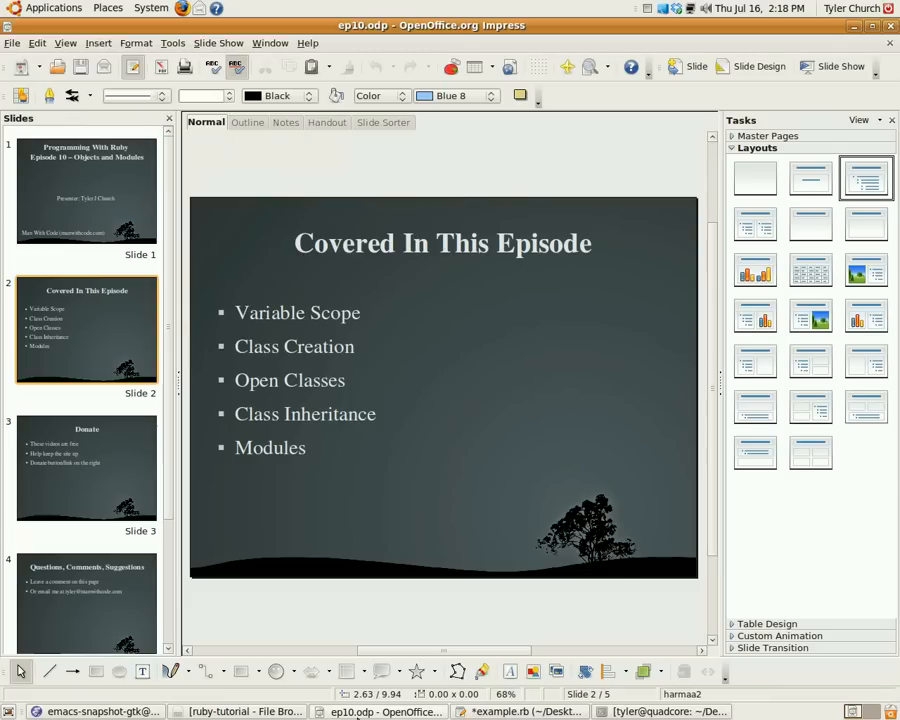
Step: Return from the Impress slide to editing example.rb in gedit
{"action": "left_click", "coordinate": [520, 712]}
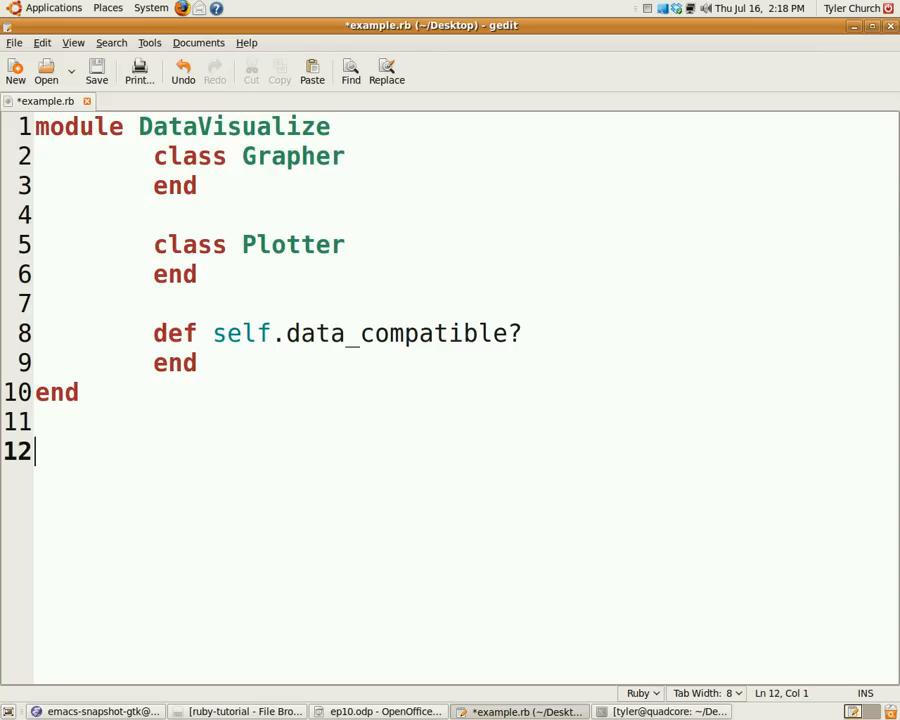
Step: Rename the module DataVisualizer and add a DataVisualizer.data_compatible(data) usage line
{"action": "type", "text": "r"}
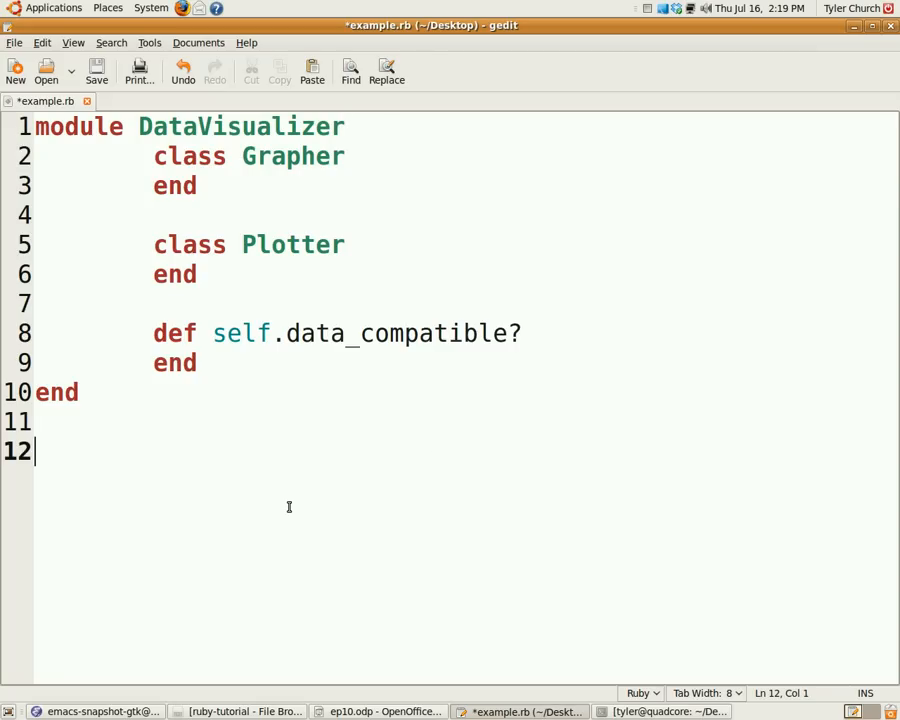
{"action": "type", "text": "DataVisual"}
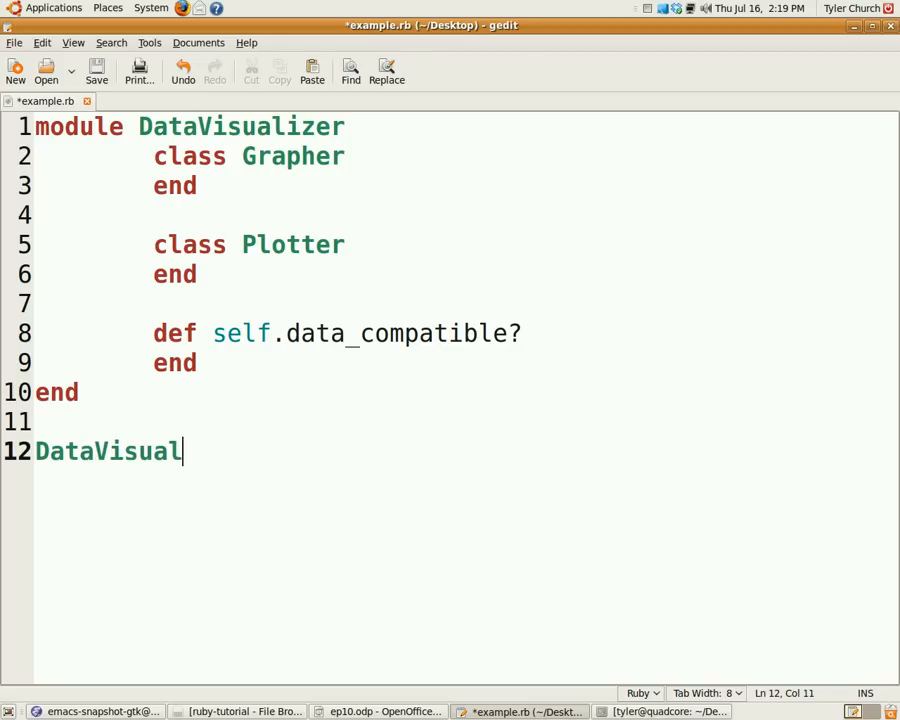
{"action": "type", "text": "izer.d"}
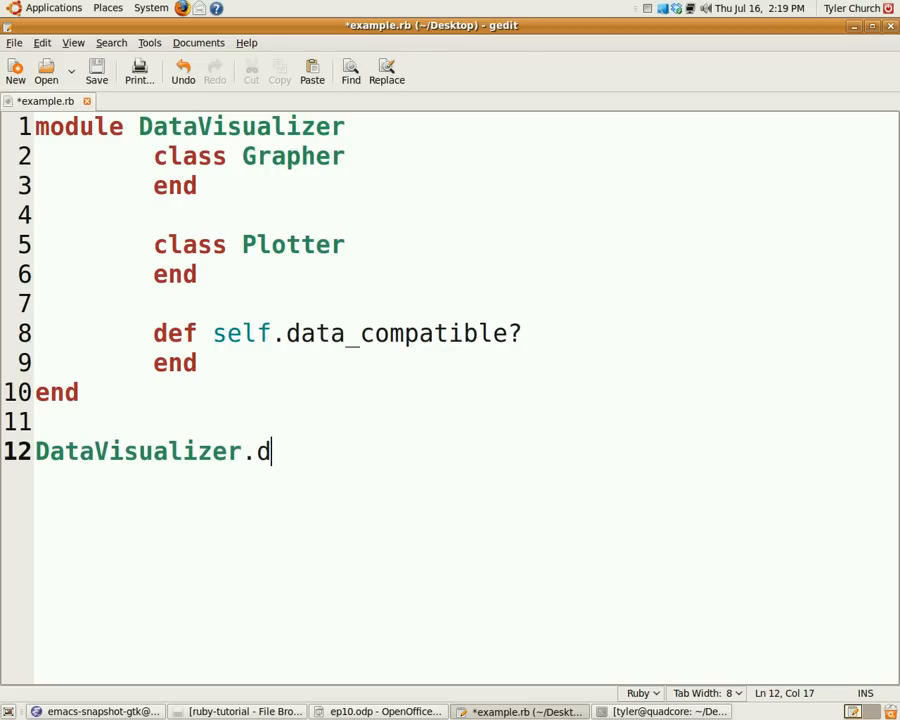
{"action": "type", "text": "ata_compat"}
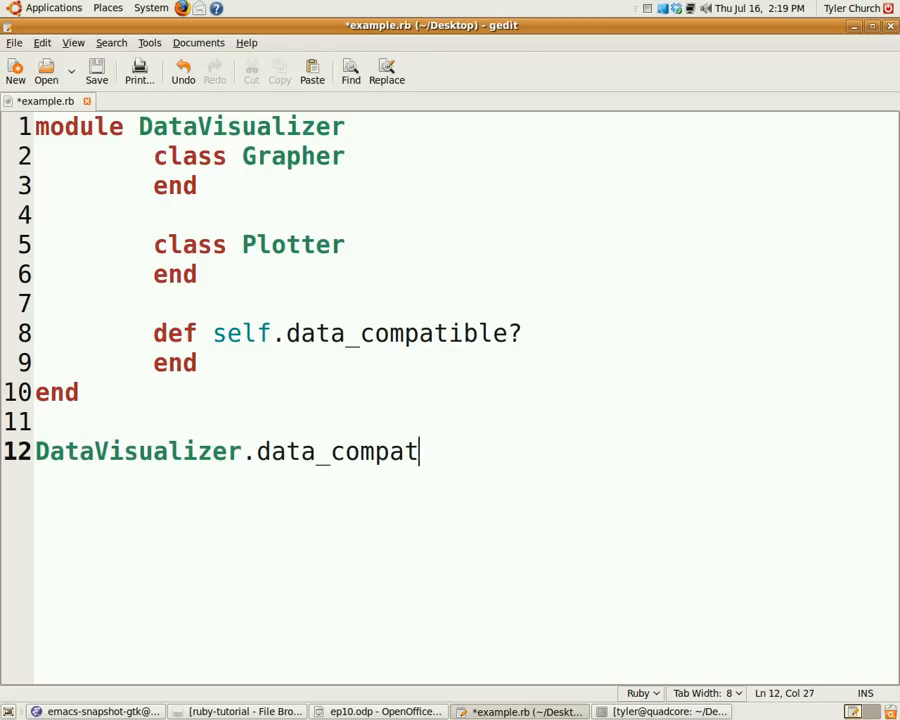
{"action": "type", "text": "ible(data)"}
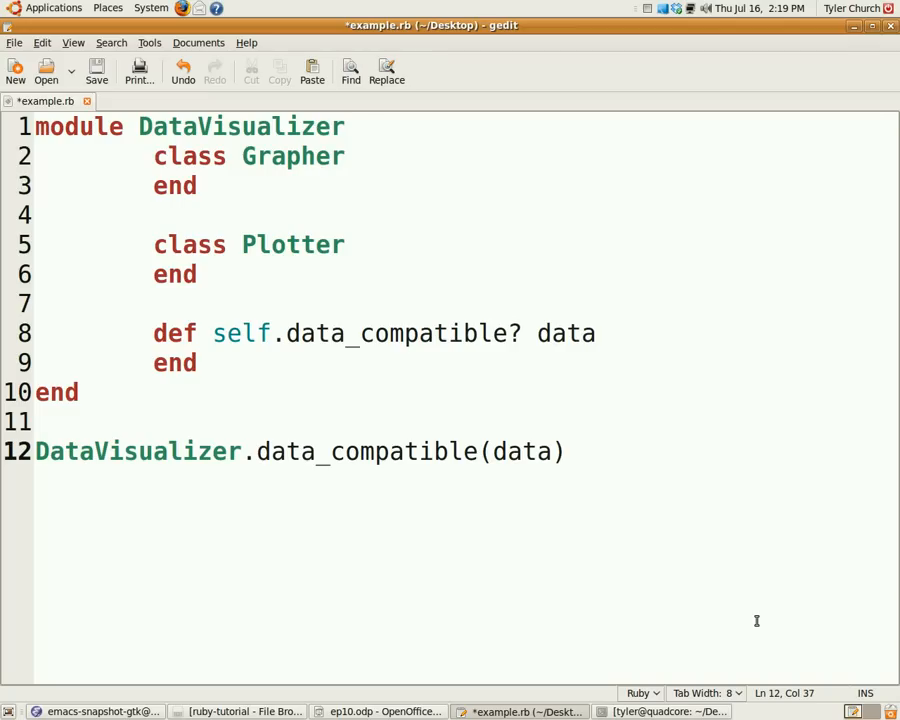
Step: Replace the usage call so line 12 reads DataVisualizer::Grapher.new
{"action": "left_click", "coordinate": [568, 452]}
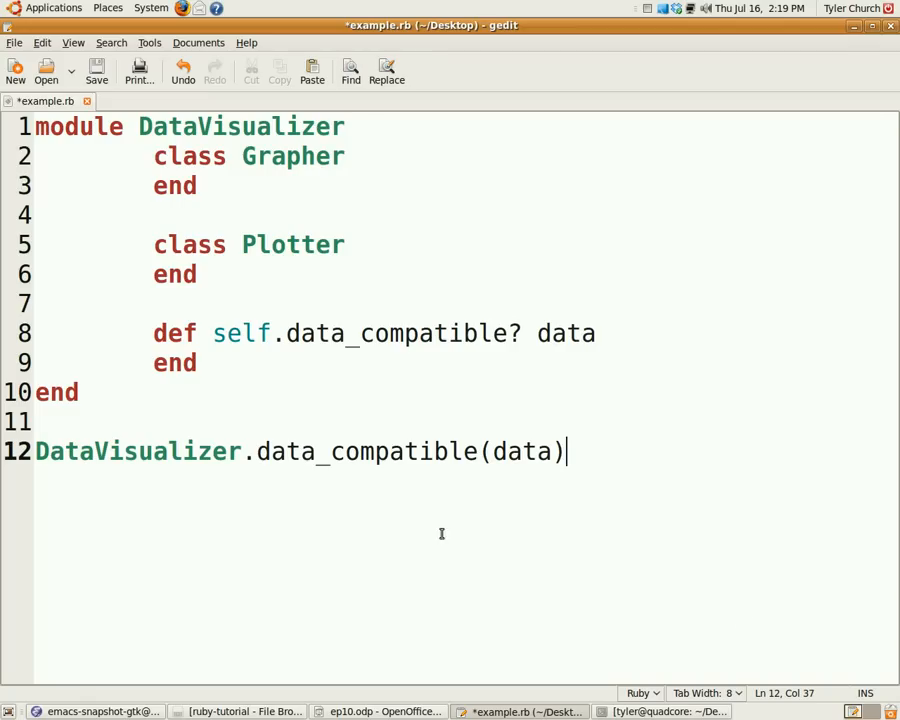
{"action": "left_click_drag", "start_coordinate": [244, 452], "coordinate": [564, 452]}
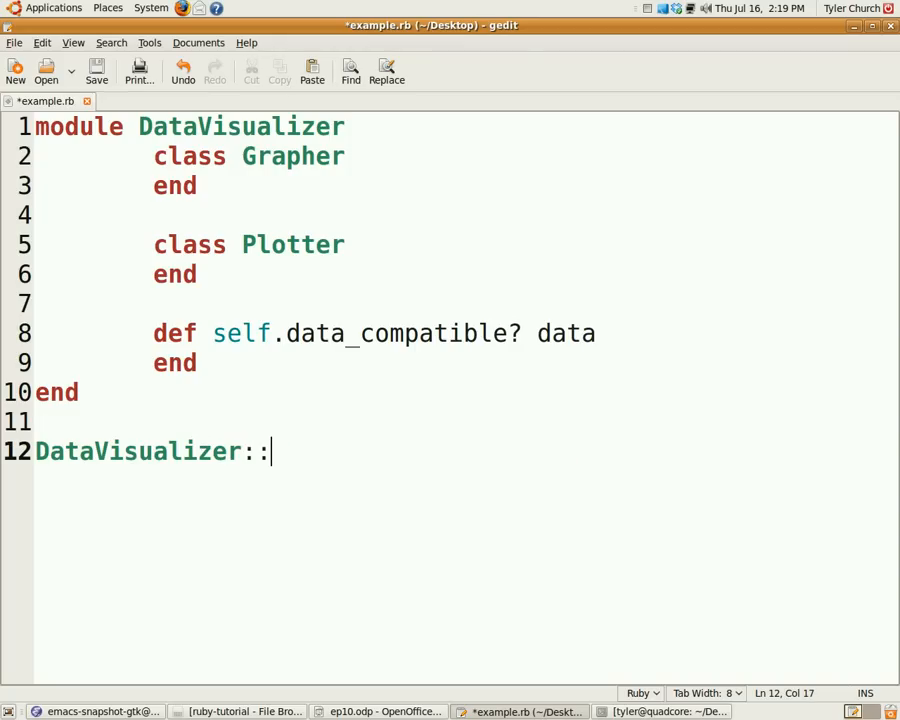
{"action": "type", "text": "Grap"}
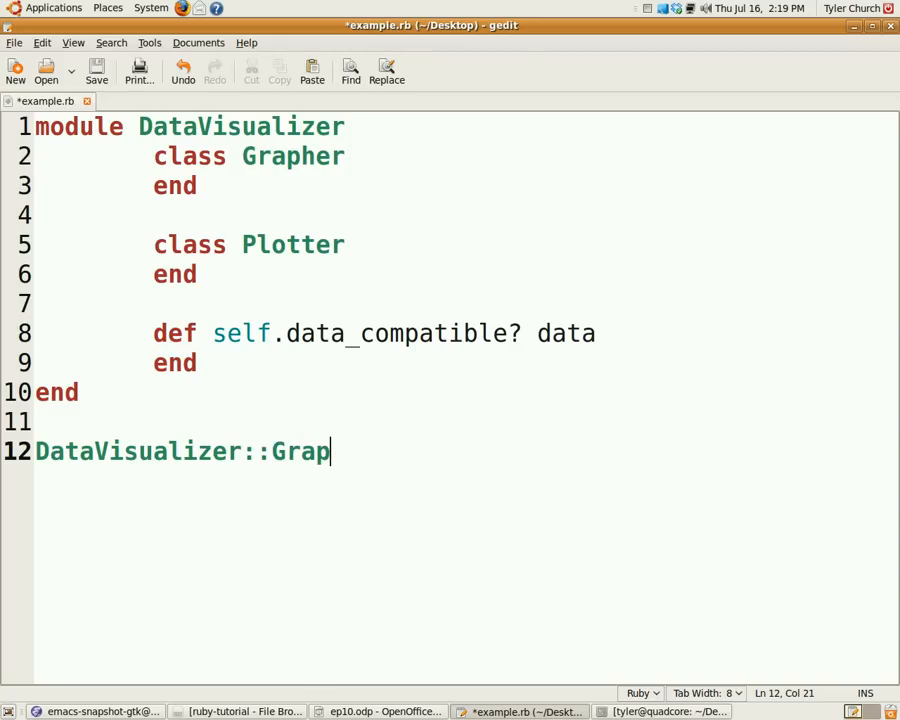
{"action": "type", "text": "her.new"}
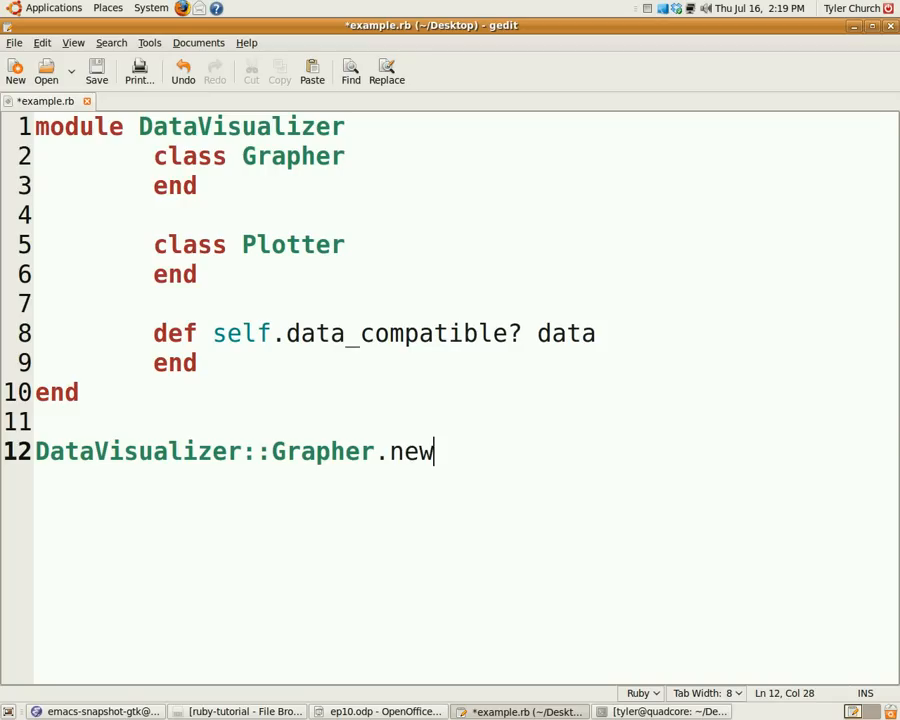